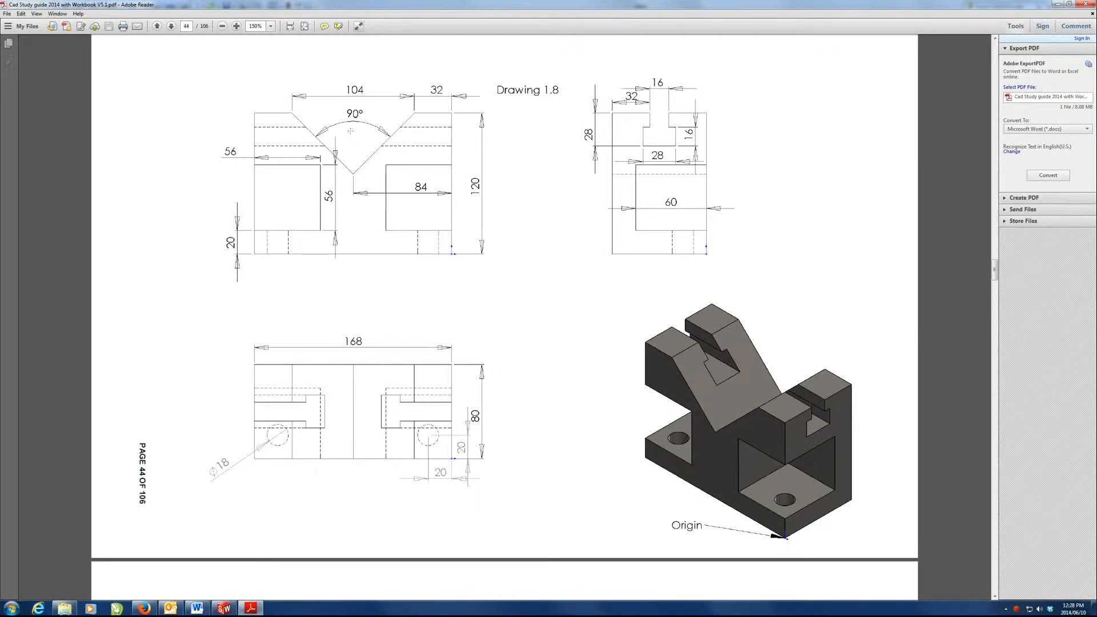
{"action": "mouse_move", "coordinate": [665, 191]}
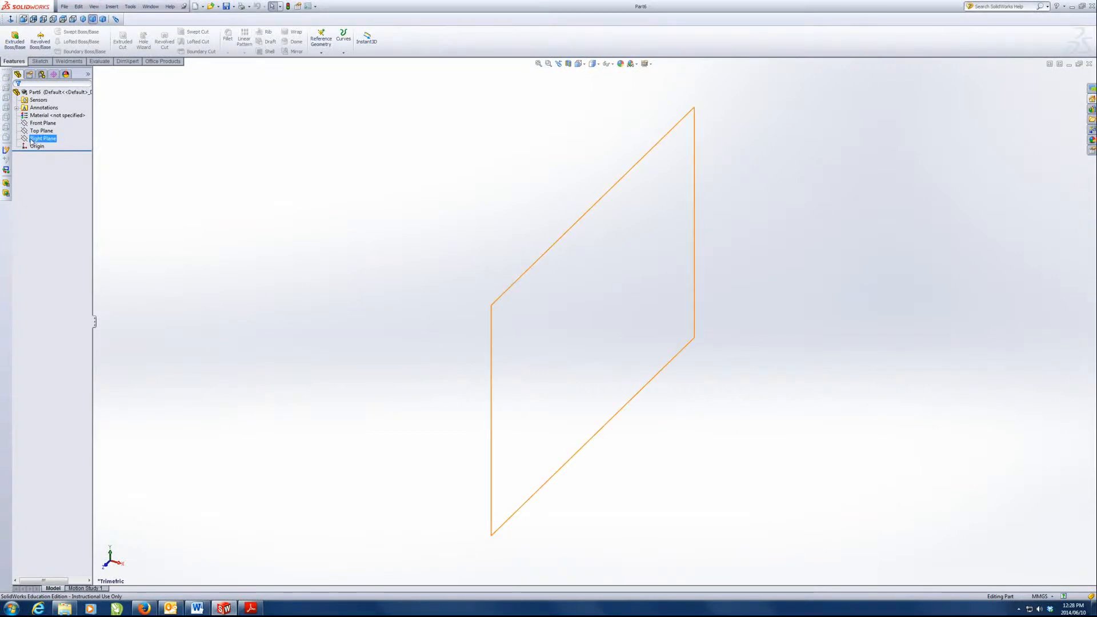
Select the Front Plane and start a new sketch for the V-notched outline
{"action": "left_click", "coordinate": [43, 124]}
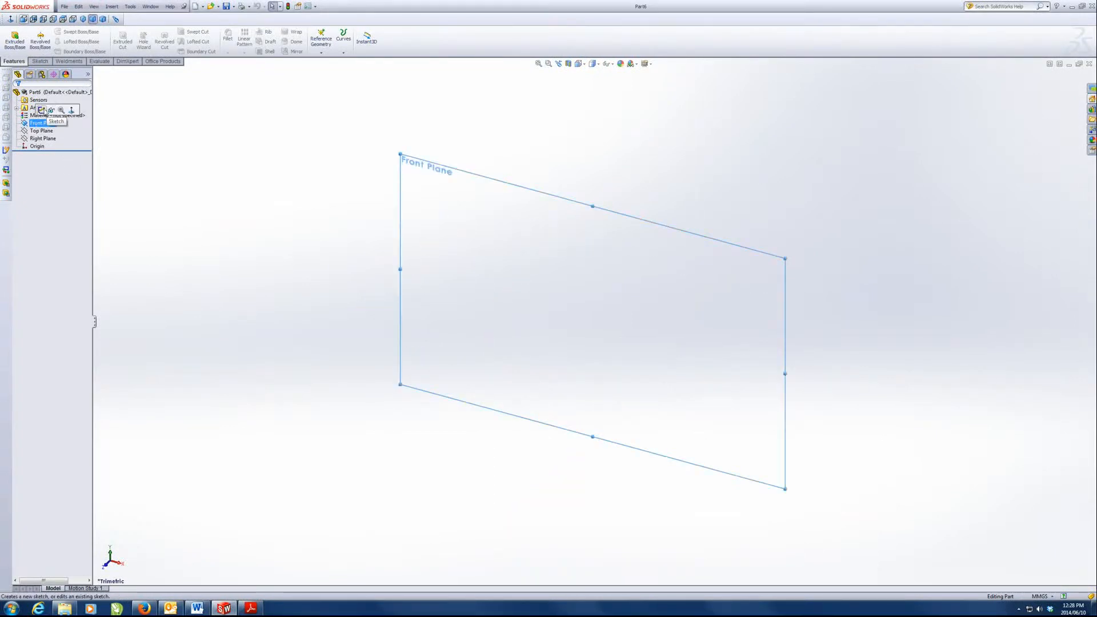
{"action": "left_click", "coordinate": [41, 110]}
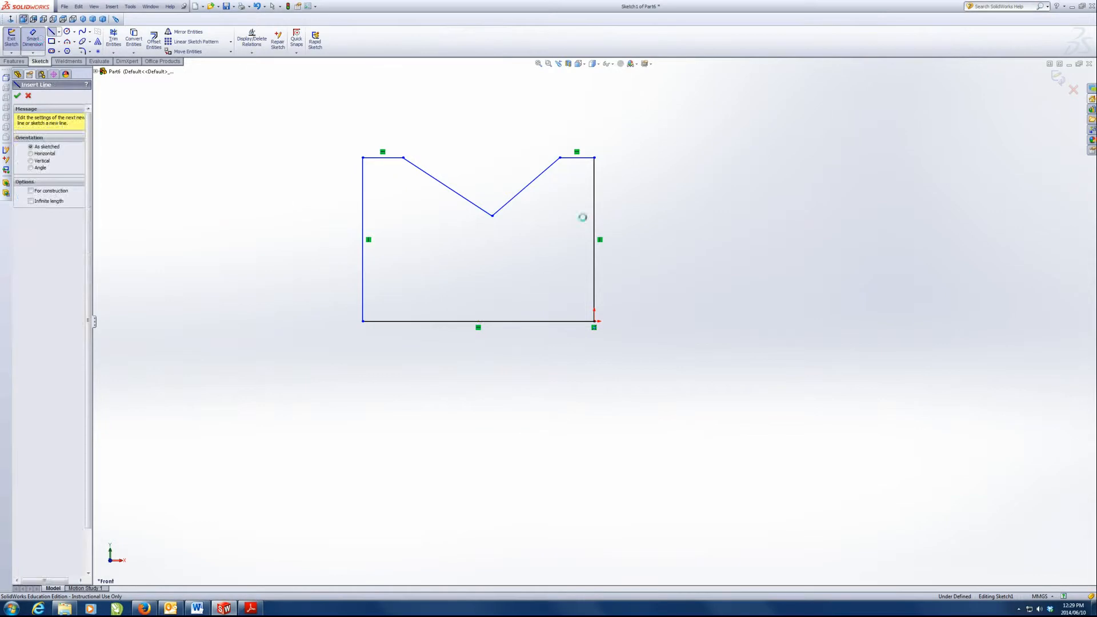
Dimension the profile's height 120 and overall width 168
{"action": "left_click", "coordinate": [595, 238]}
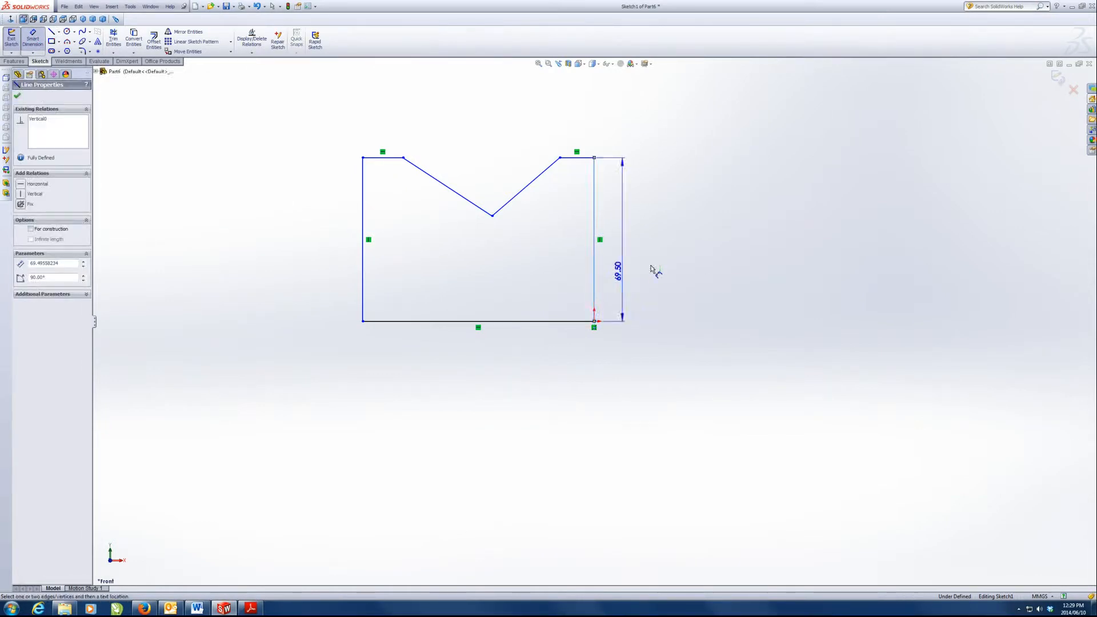
{"action": "left_click", "coordinate": [648, 266]}
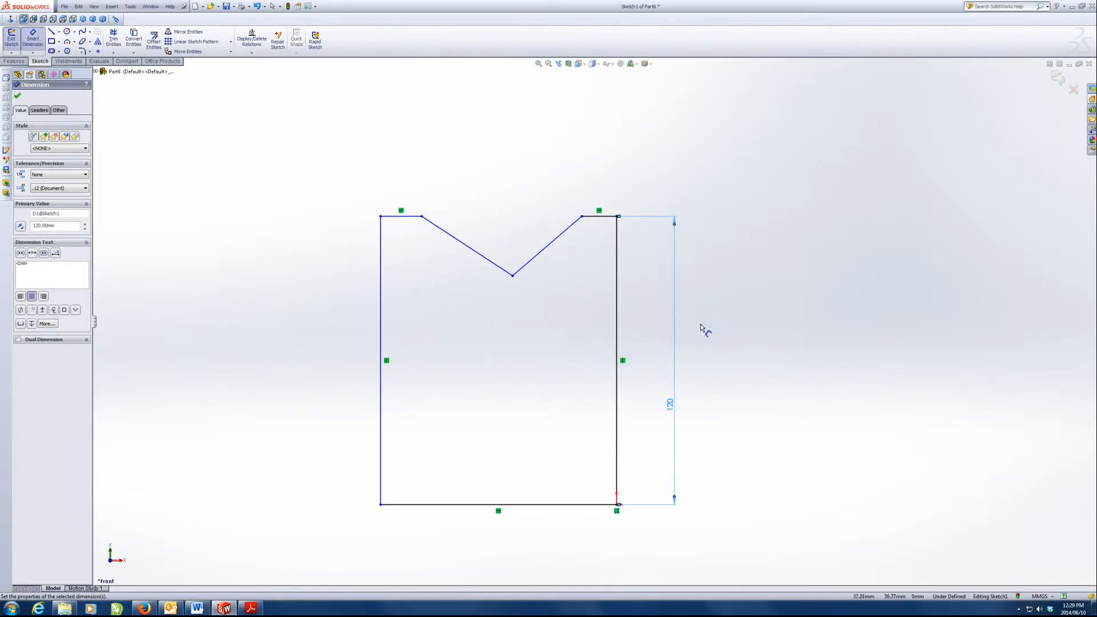
{"action": "left_click", "coordinate": [498, 504]}
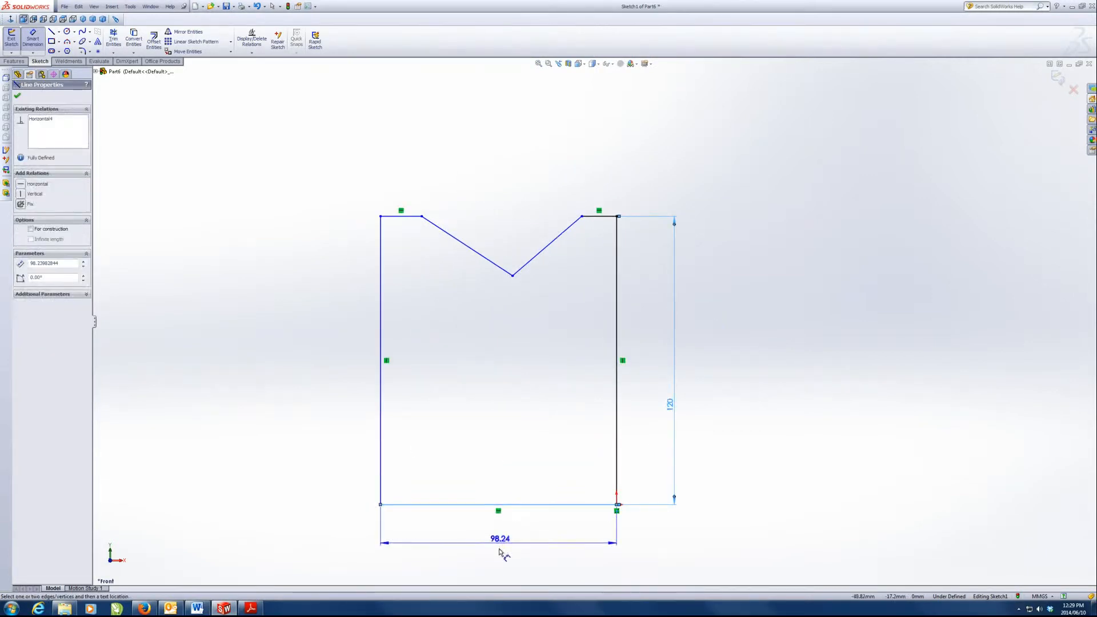
{"action": "left_click", "coordinate": [500, 539]}
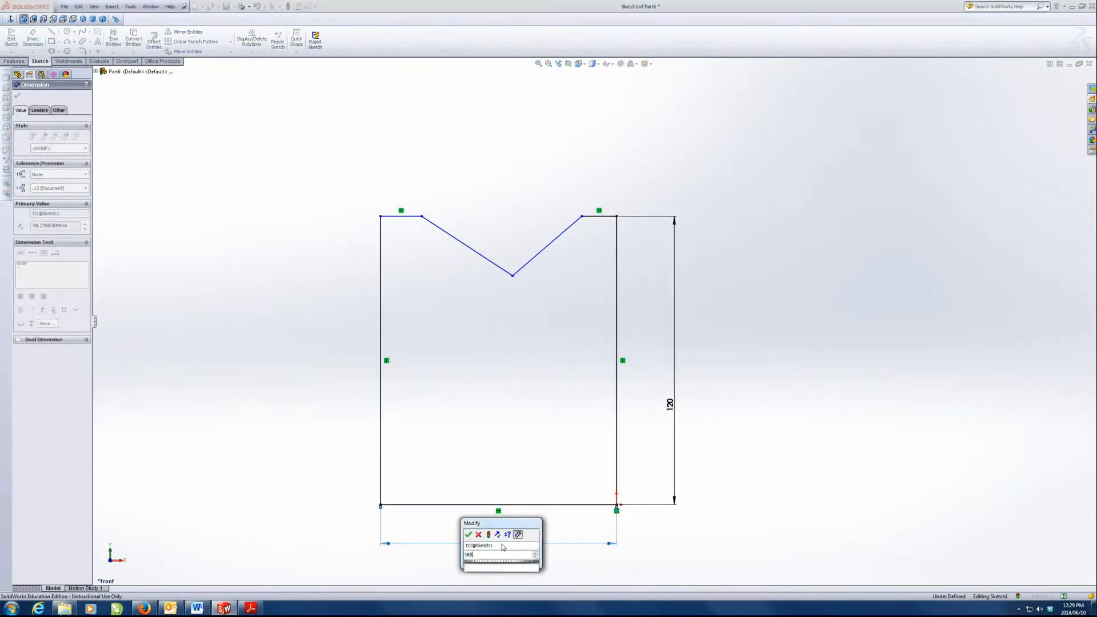
{"action": "left_click", "coordinate": [468, 535]}
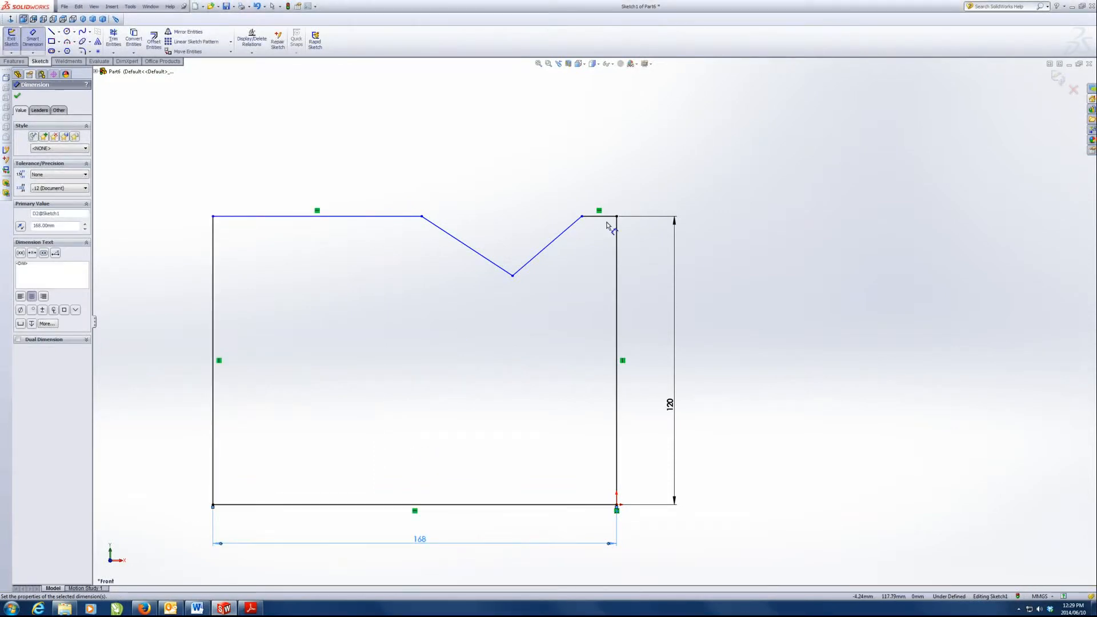
Dimension both top flats beside the V to 32
{"action": "left_click", "coordinate": [598, 213]}
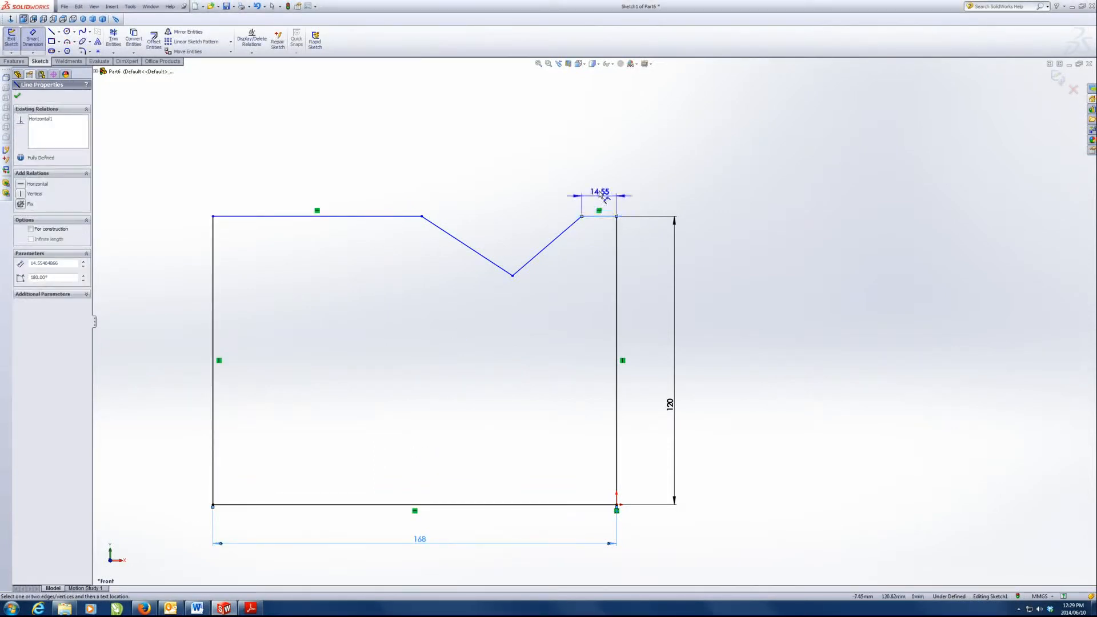
{"action": "left_click", "coordinate": [600, 197]}
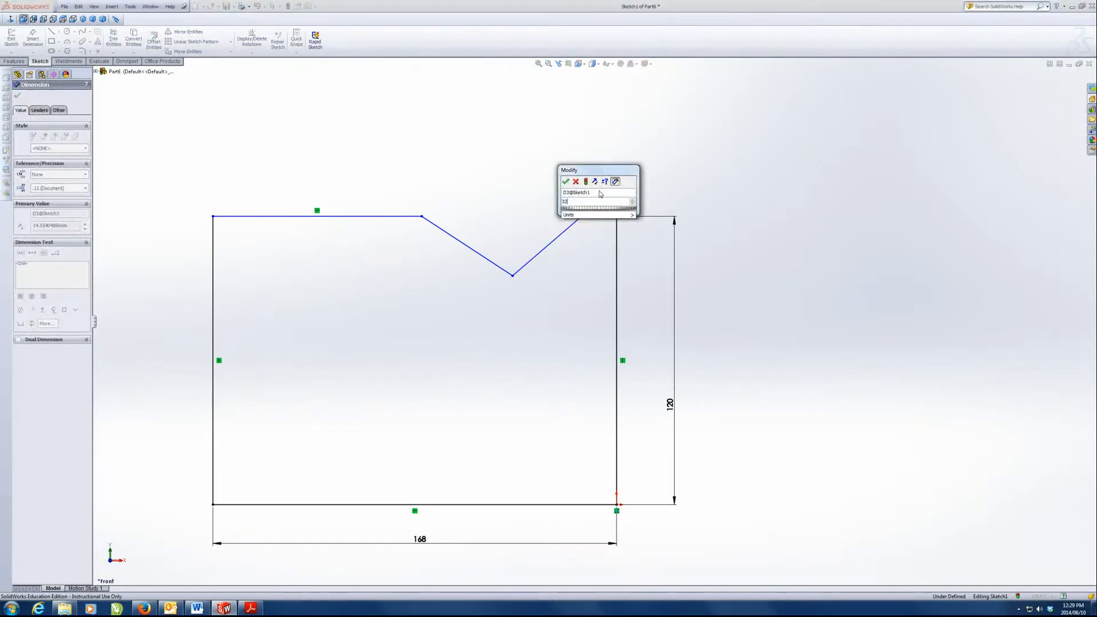
{"action": "left_click", "coordinate": [567, 182]}
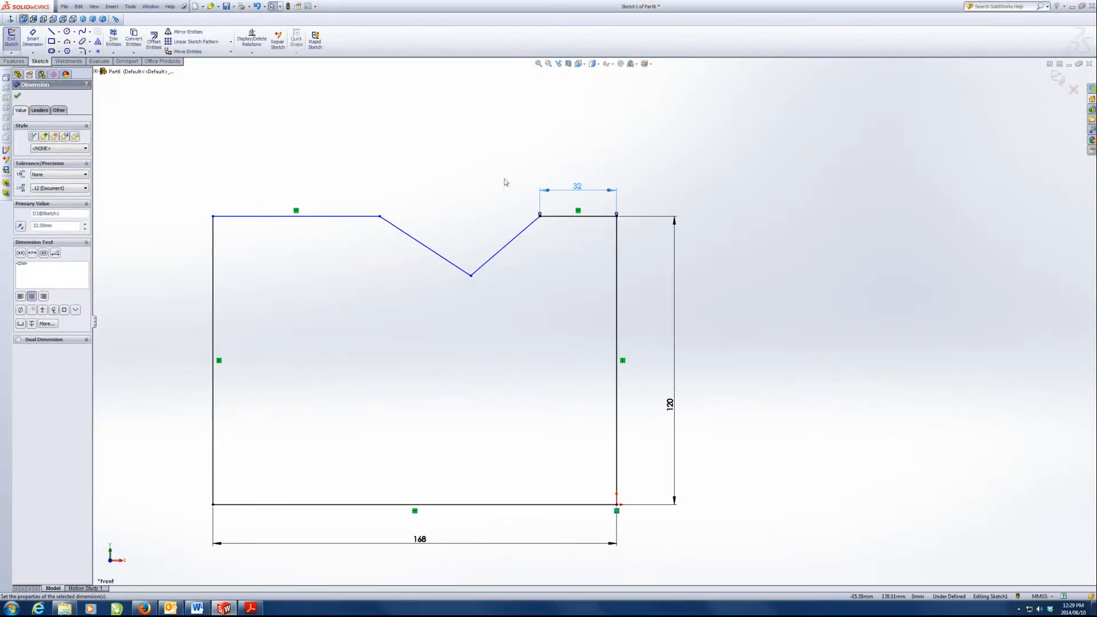
{"action": "left_click", "coordinate": [297, 218]}
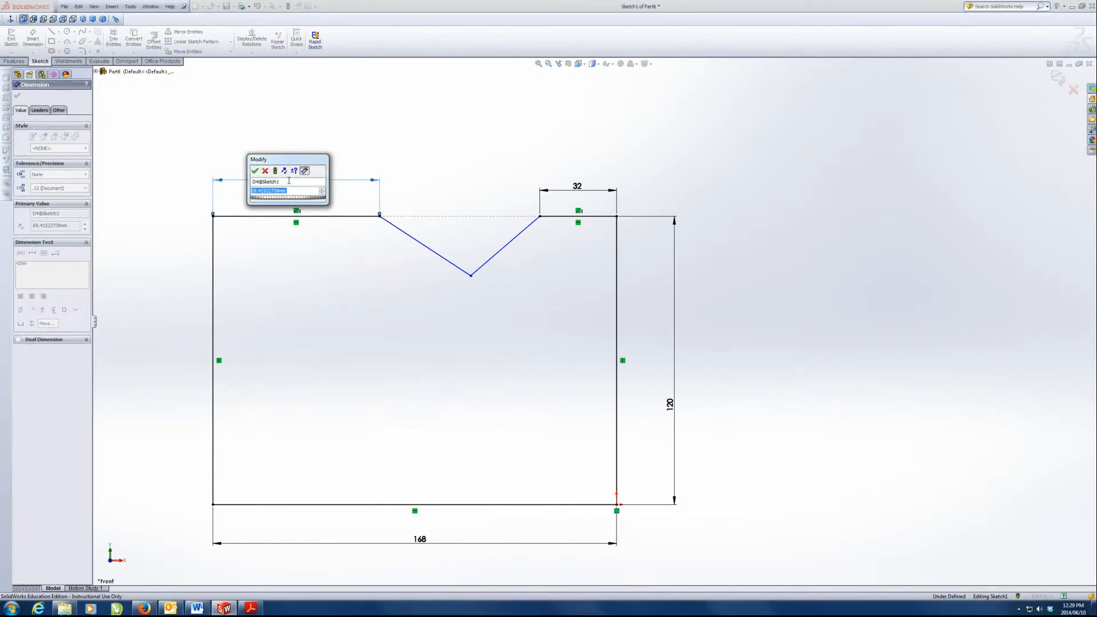
{"action": "type", "text": "32"}
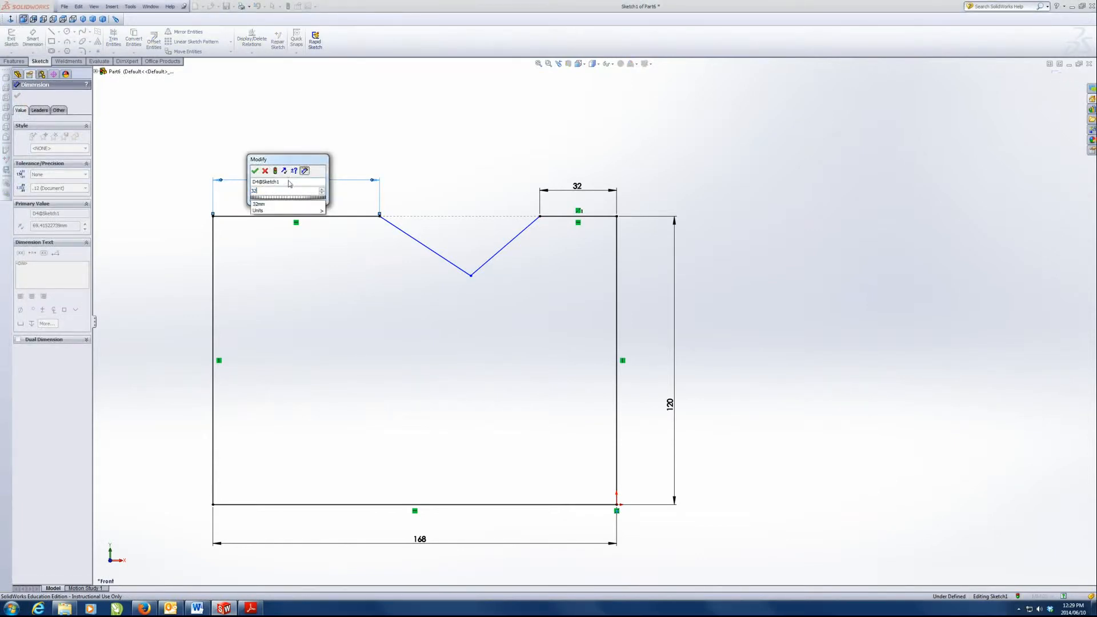
{"action": "left_click", "coordinate": [256, 171]}
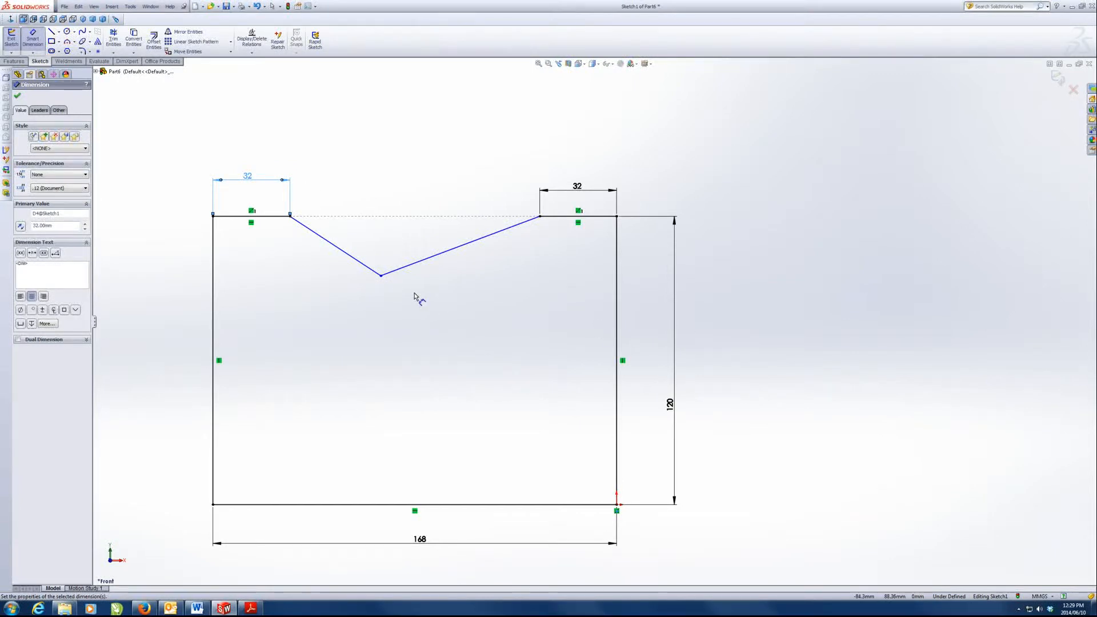
Make the V slopes perpendicular and place the vertex 84 from the right side
{"action": "left_click", "coordinate": [381, 275]}
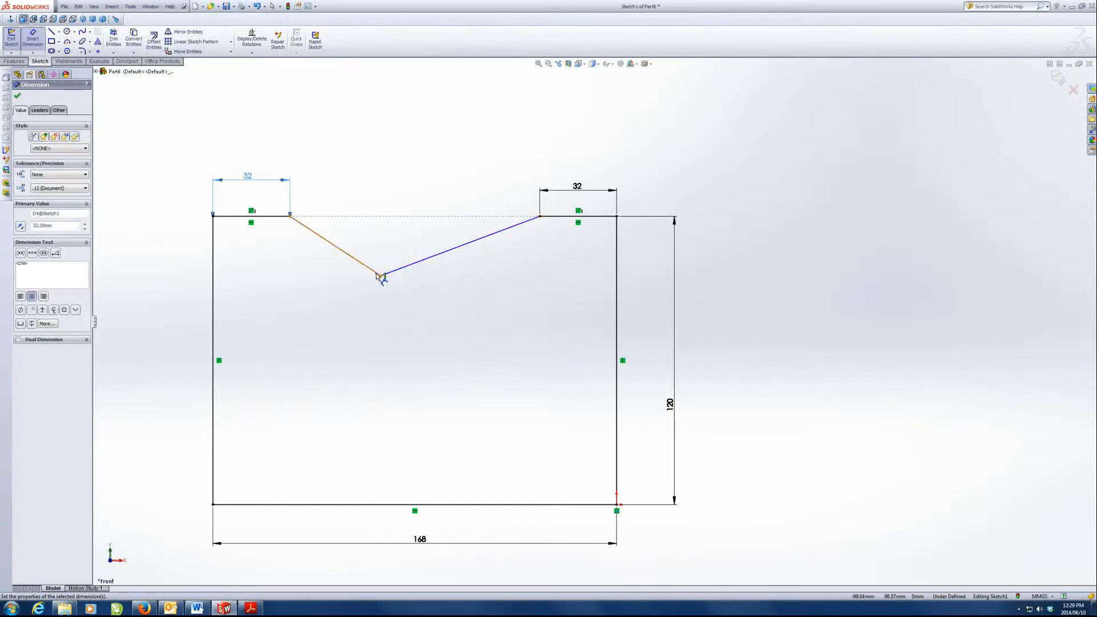
{"action": "left_click", "coordinate": [17, 96]}
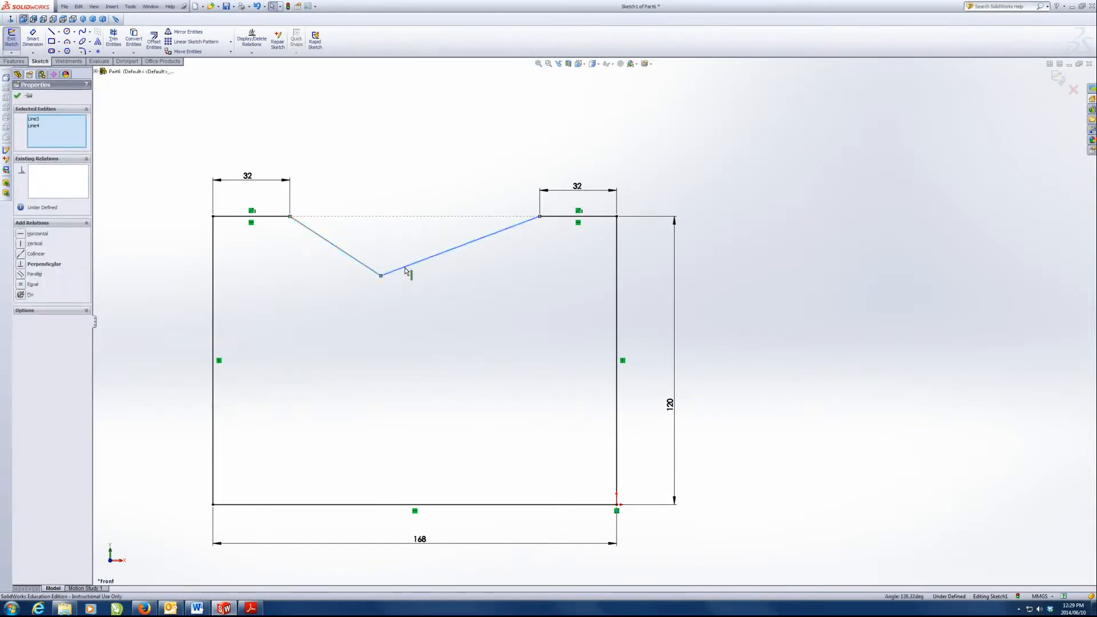
{"action": "left_click", "coordinate": [40, 265]}
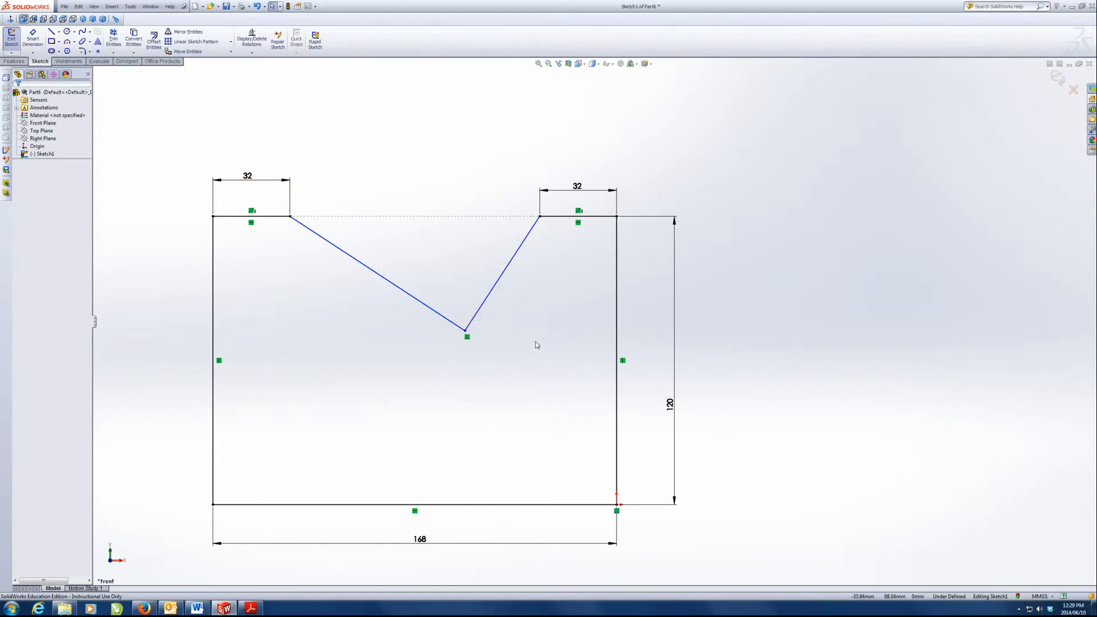
{"action": "mouse_move", "coordinate": [541, 340]}
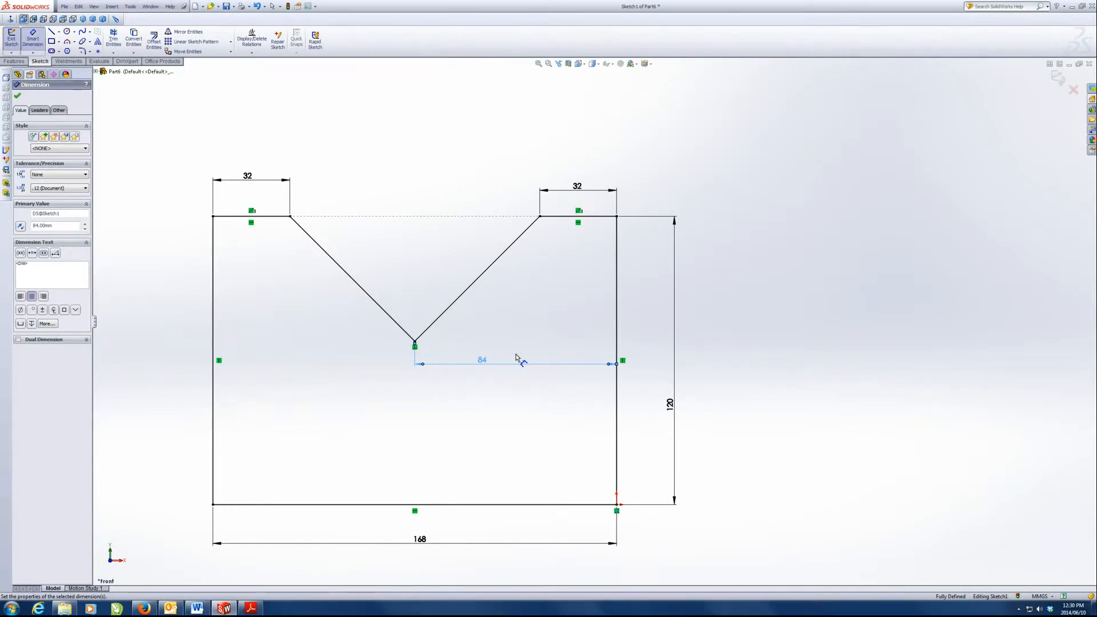
{"action": "left_click", "coordinate": [13, 61]}
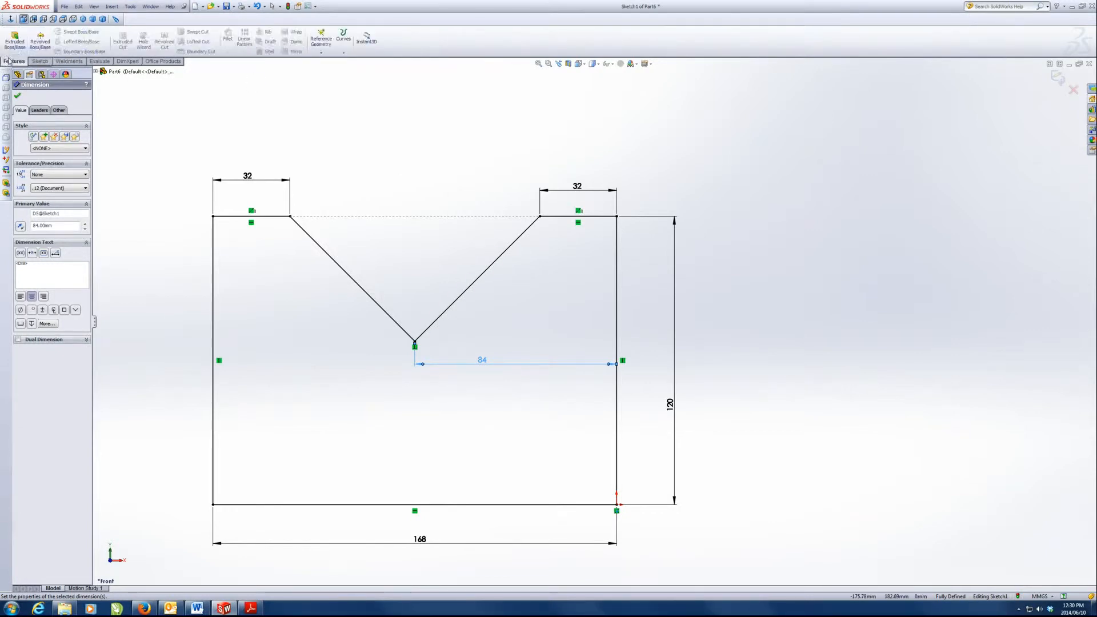
Extrude the V-block profile as a Blind 80 mm boss
{"action": "left_click", "coordinate": [13, 40]}
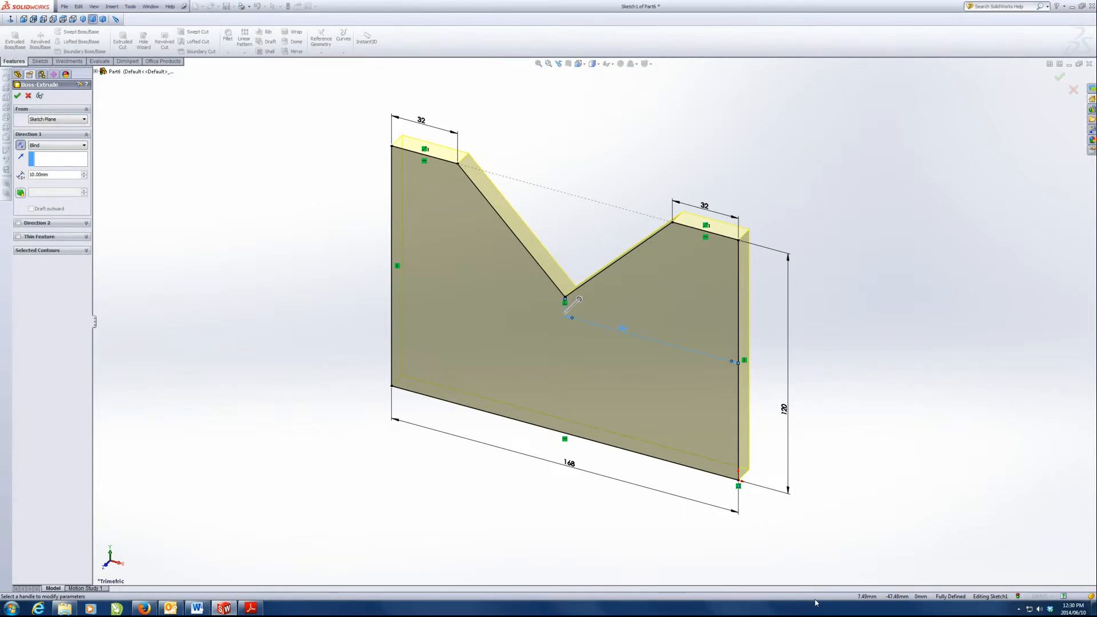
{"action": "mouse_move", "coordinate": [51, 171]}
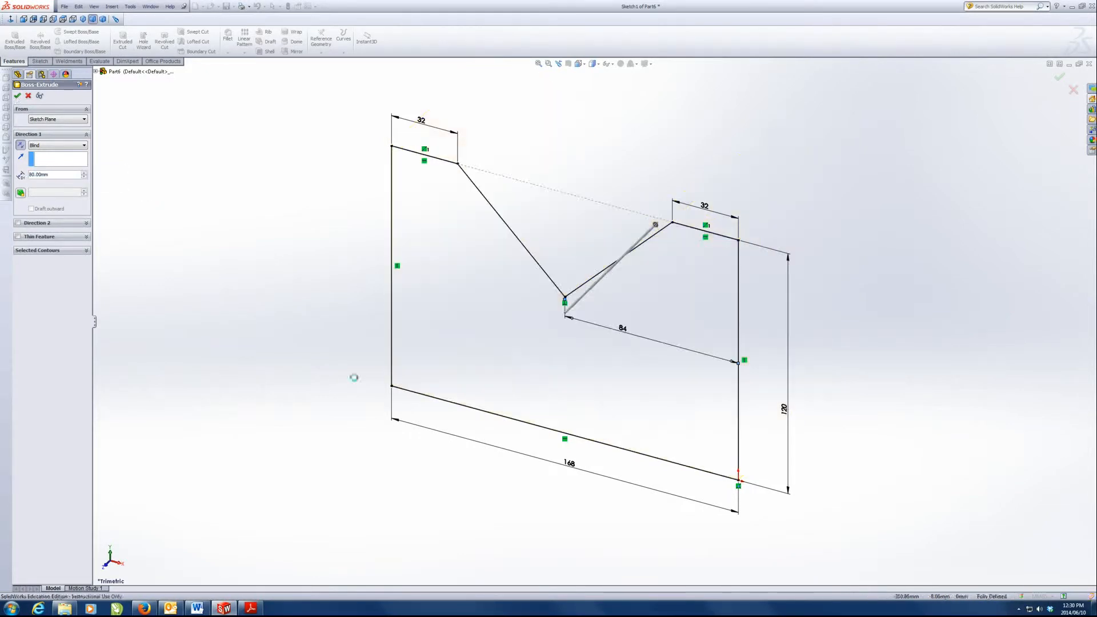
{"action": "left_click", "coordinate": [17, 96]}
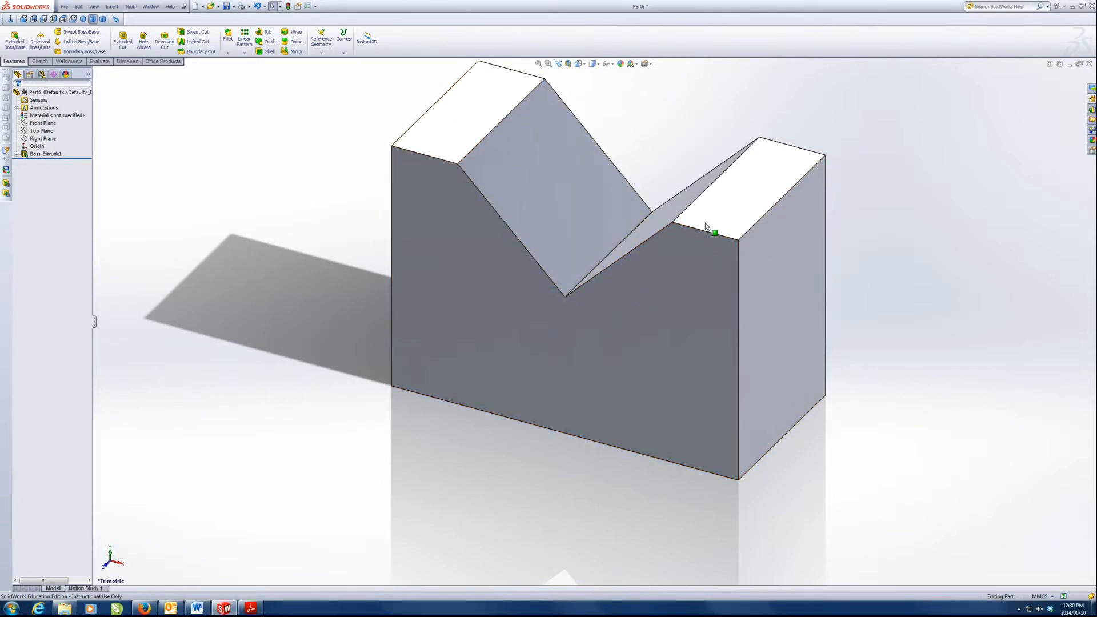
{"action": "mouse_move", "coordinate": [604, 265]}
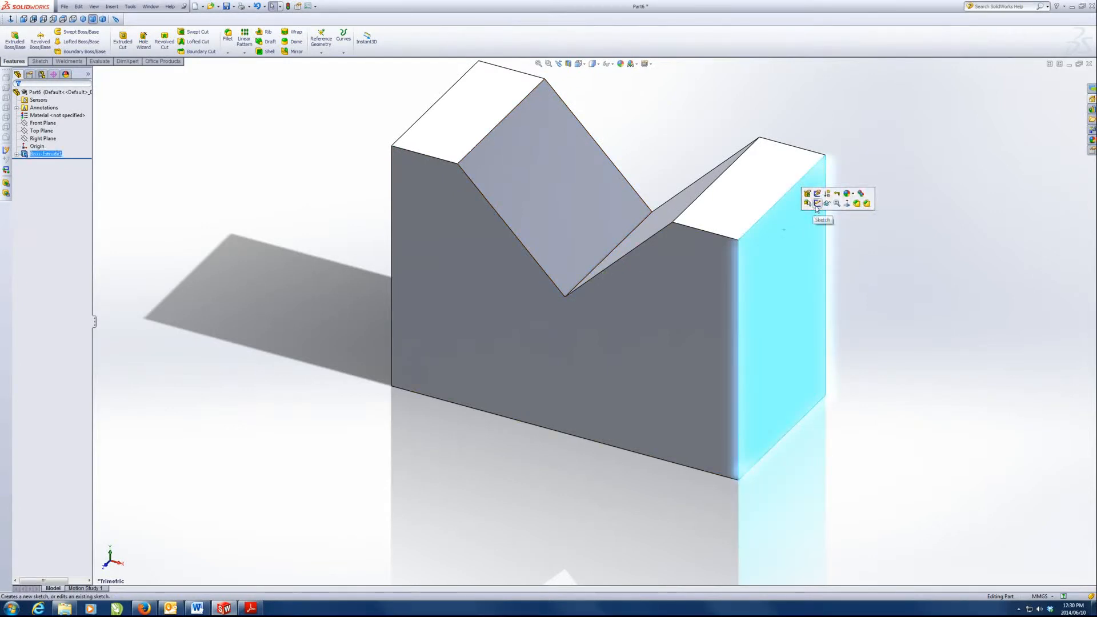
Sketch the T-slot outline lines on the block's right face
{"action": "left_click", "coordinate": [809, 203]}
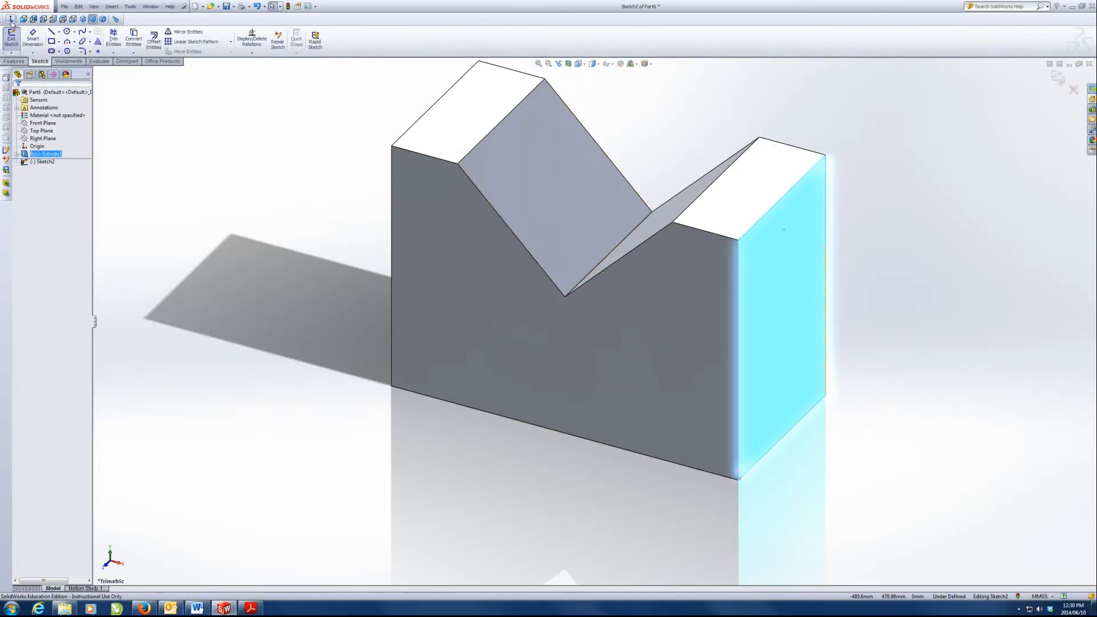
{"action": "left_click", "coordinate": [51, 32]}
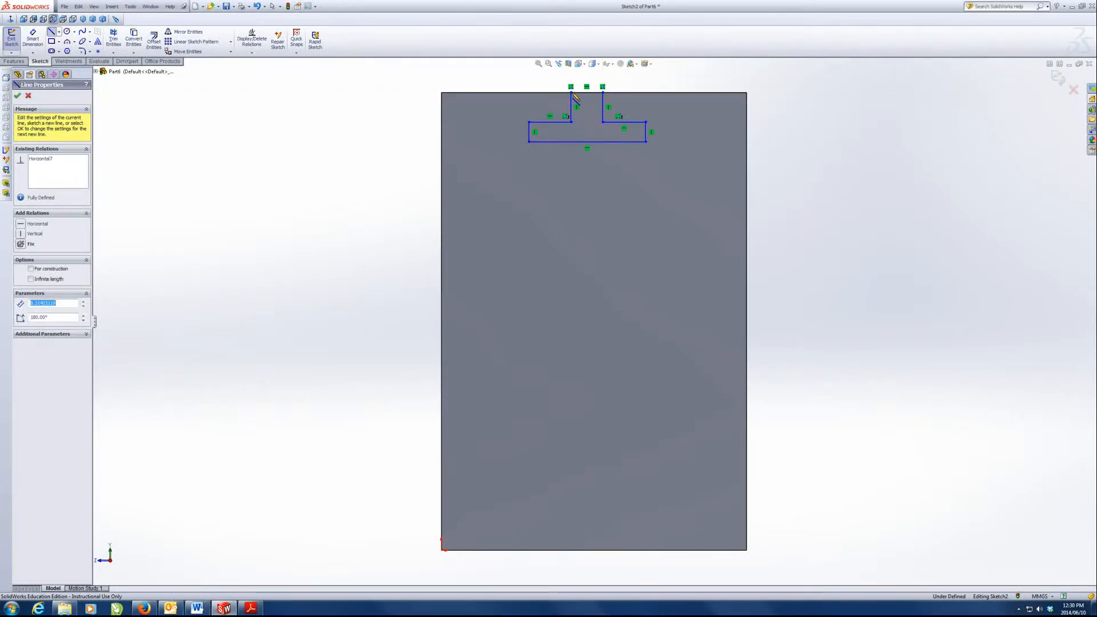
{"action": "left_click", "coordinate": [16, 96]}
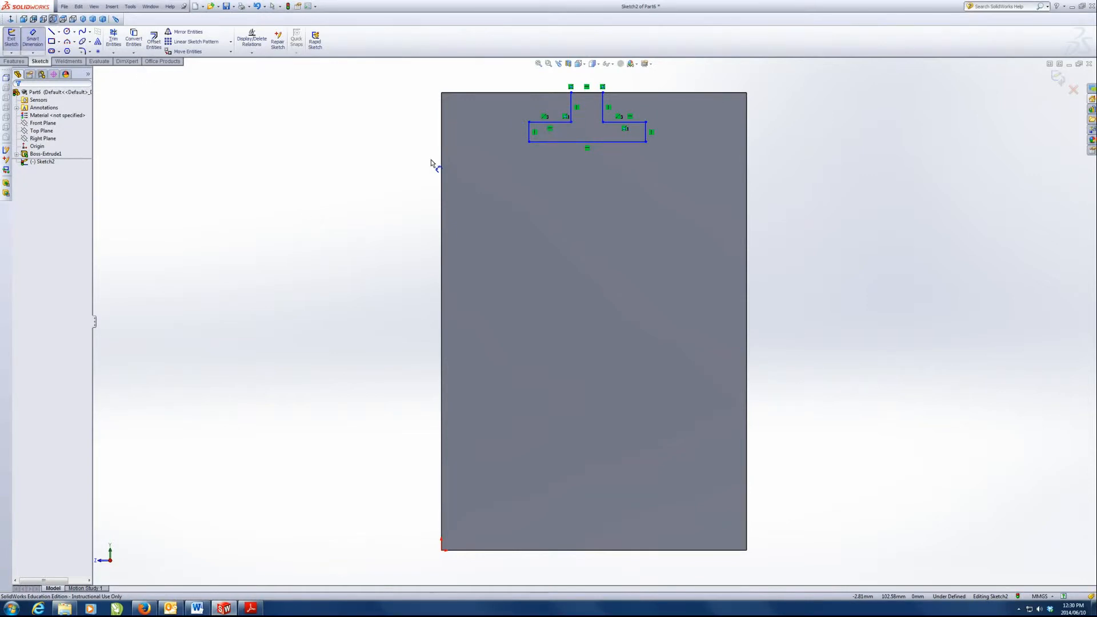
Dimension the slot neck 16 mm and the slot base 28 mm wide
{"action": "left_click", "coordinate": [599, 94]}
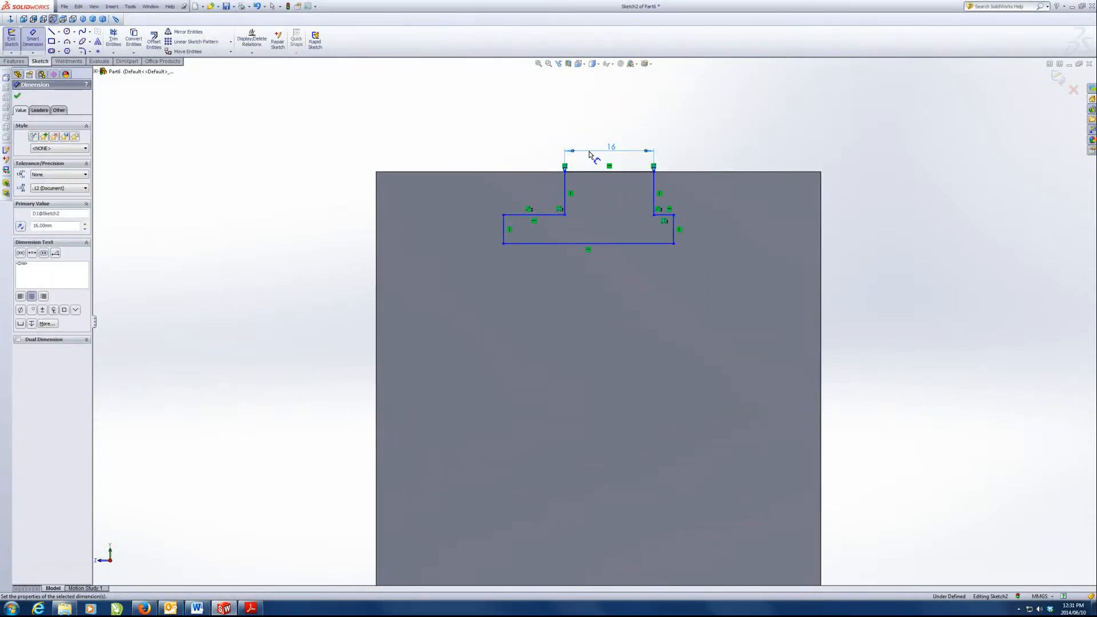
{"action": "mouse_move", "coordinate": [626, 253]}
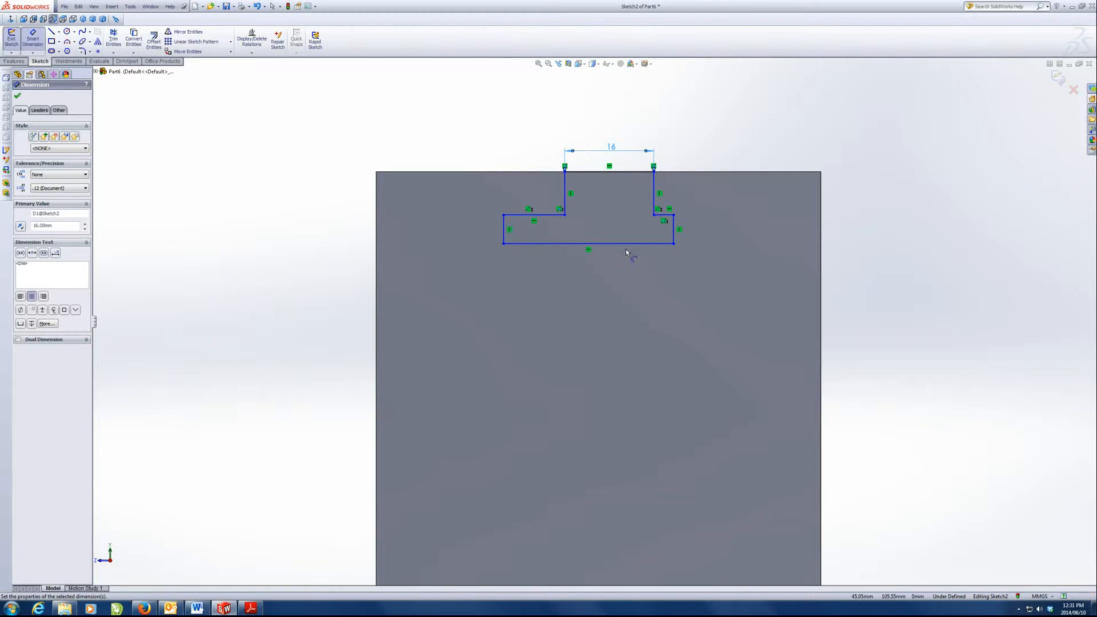
{"action": "left_click", "coordinate": [588, 250]}
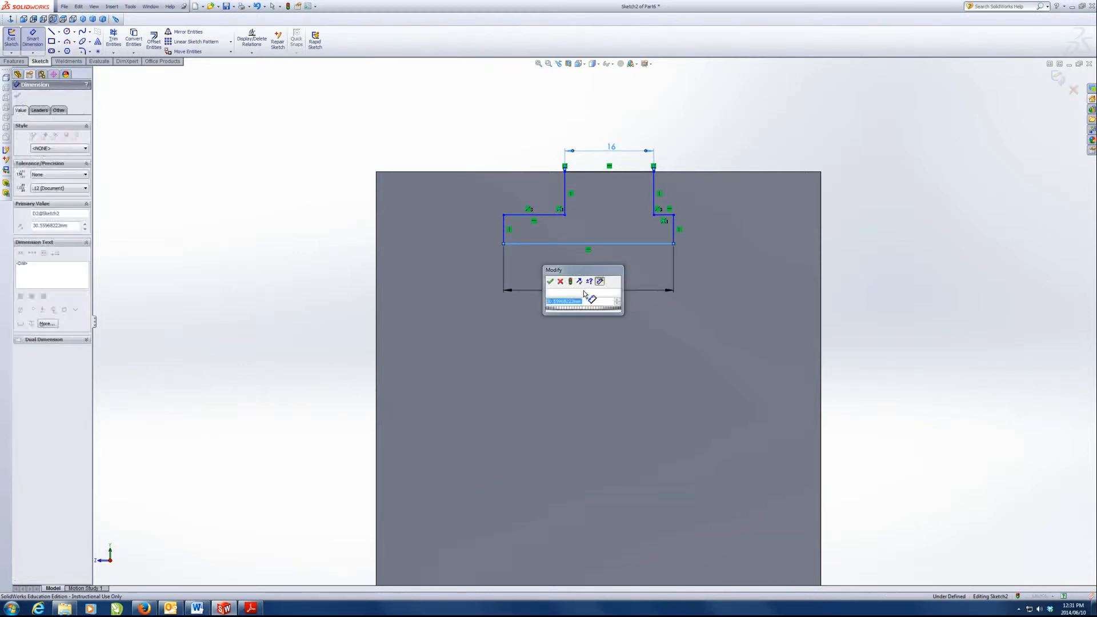
{"action": "left_click", "coordinate": [550, 282]}
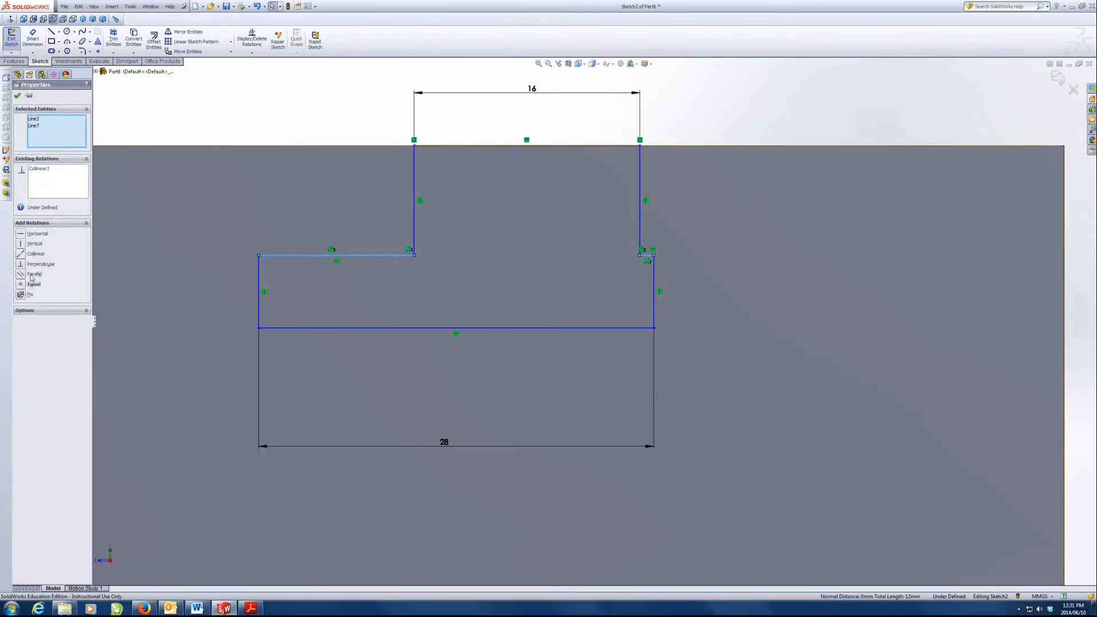
Replace the Parallel relation on the two ledge lines with an Equal relation
{"action": "left_click", "coordinate": [33, 274]}
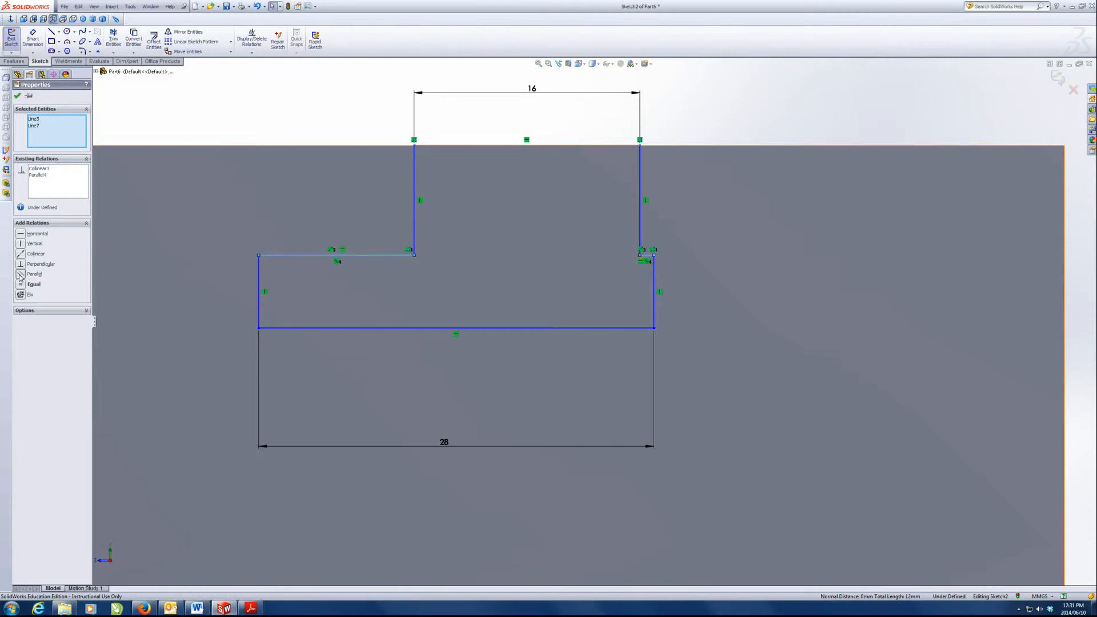
{"action": "right_click", "coordinate": [37, 175]}
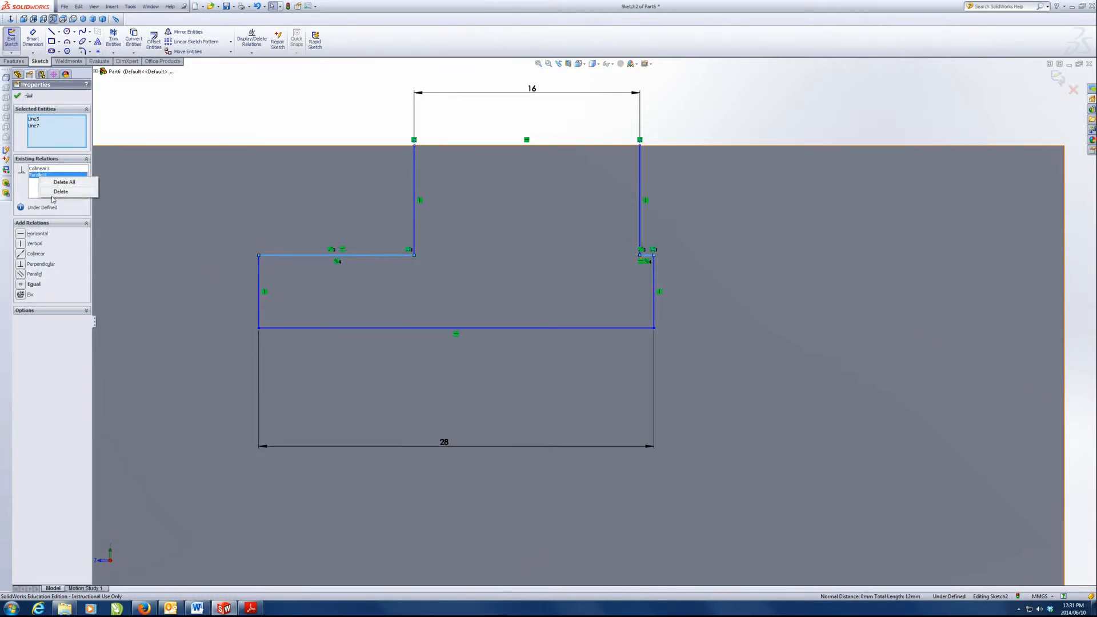
{"action": "left_click", "coordinate": [60, 191]}
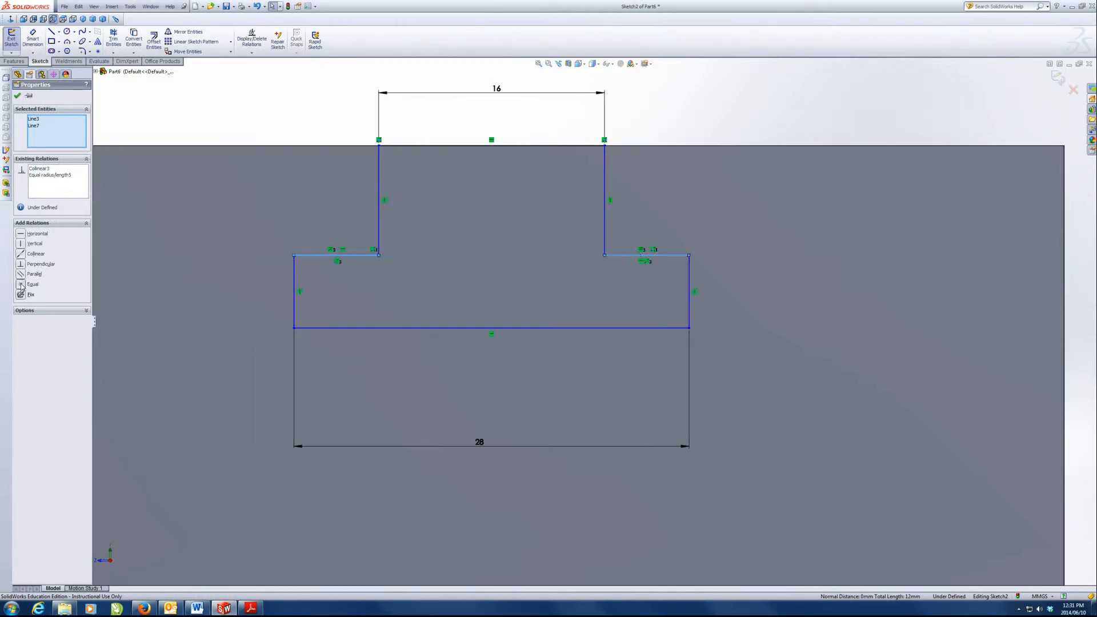
{"action": "mouse_move", "coordinate": [662, 245]}
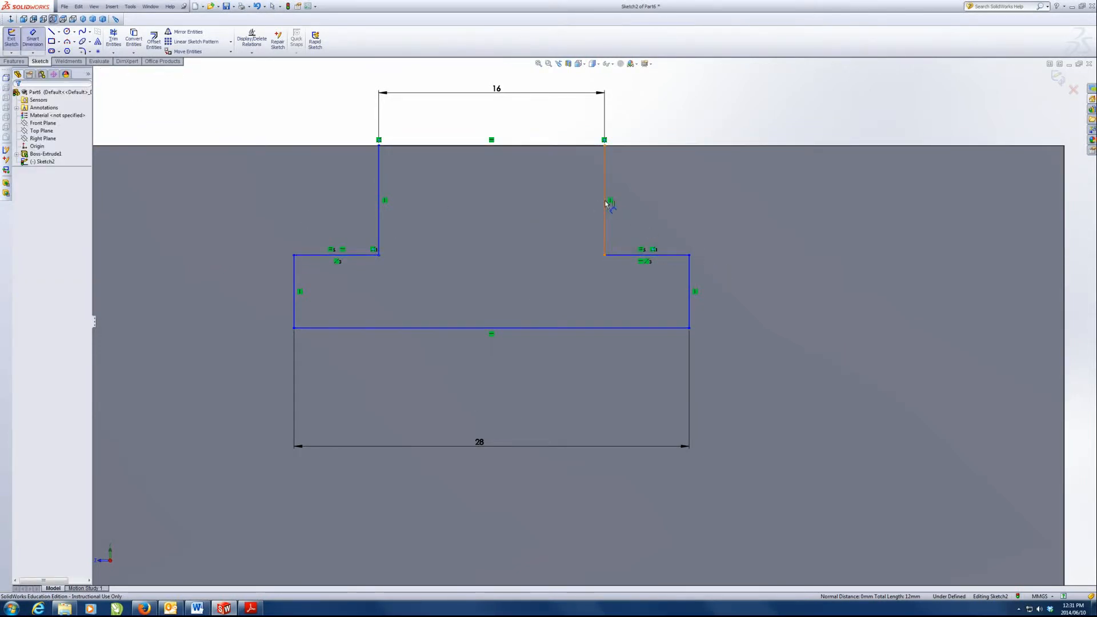
Dimension the slot heights 28 and 16 mm and 32 mm edge offset, then preview an extruded cut
{"action": "left_click", "coordinate": [605, 200]}
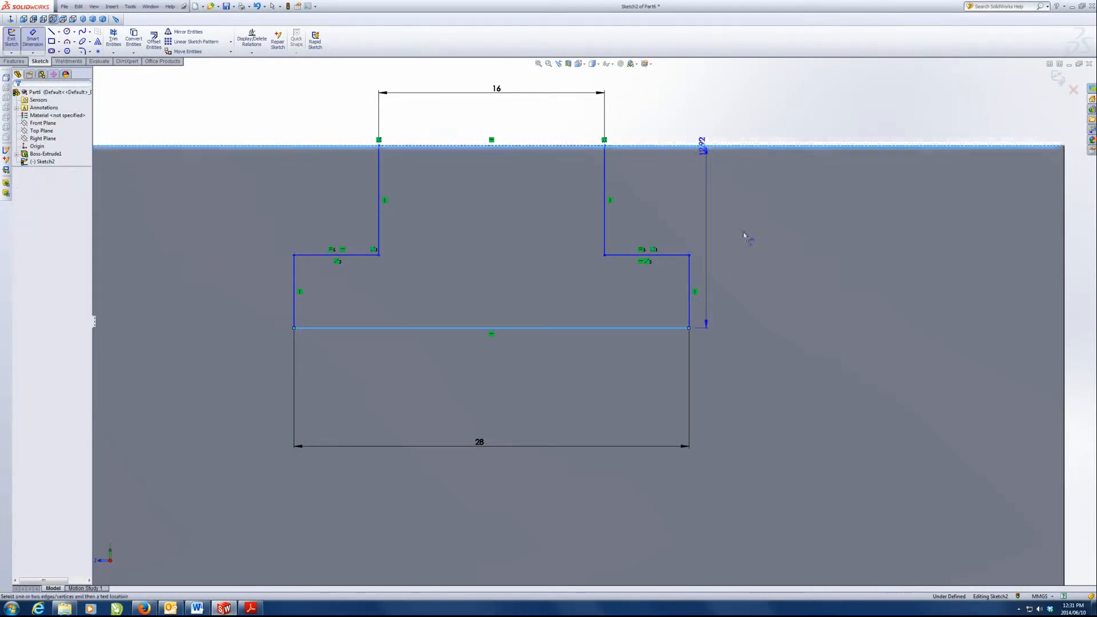
{"action": "left_click", "coordinate": [480, 442]}
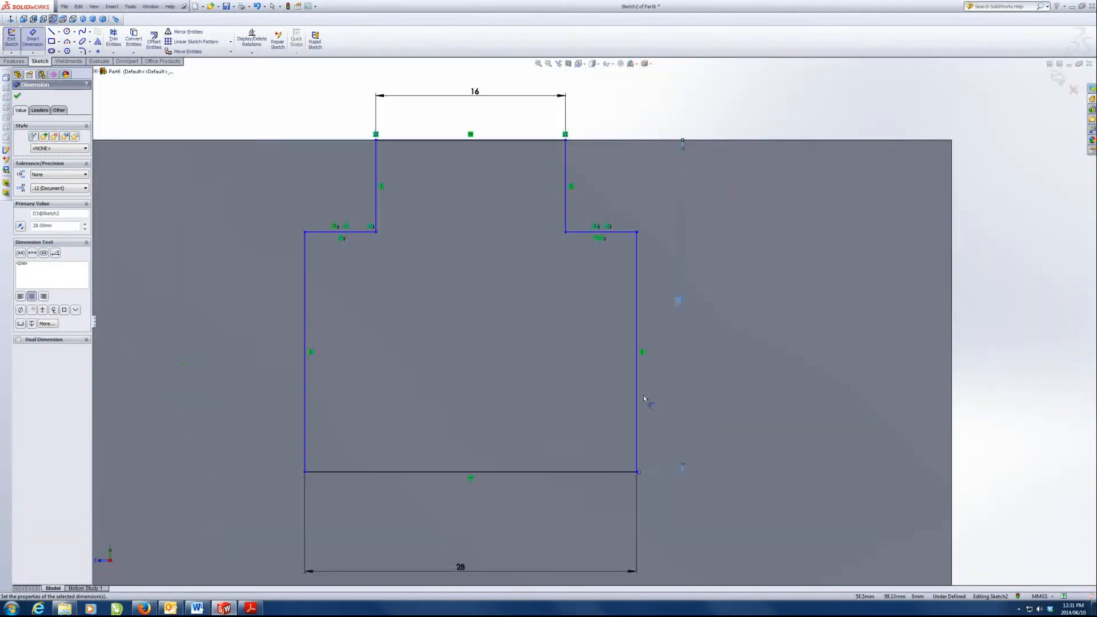
{"action": "left_click", "coordinate": [637, 350]}
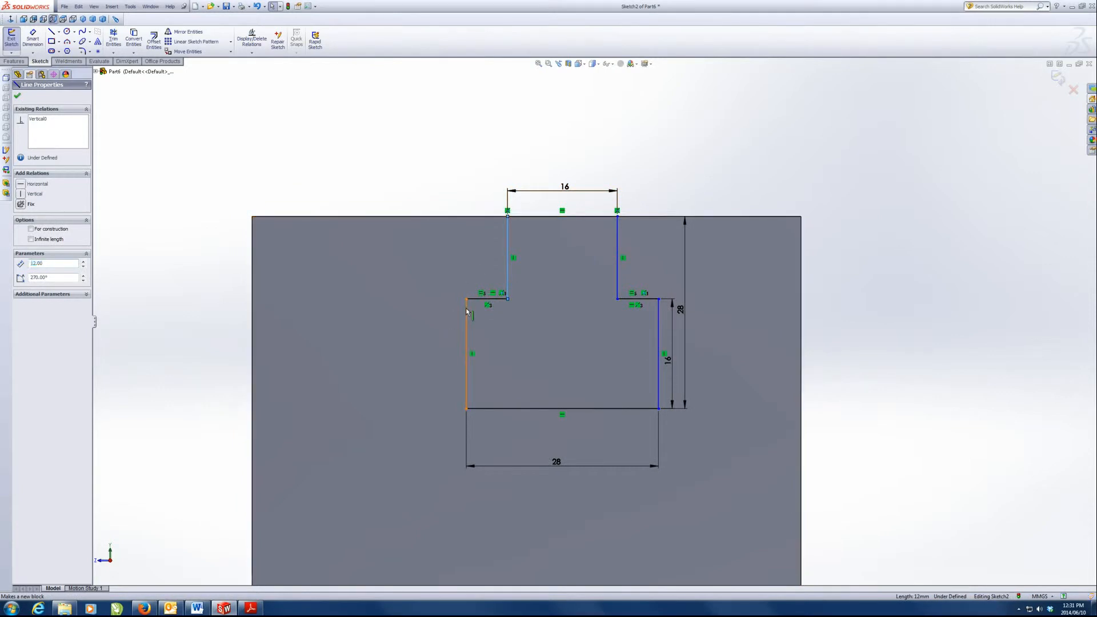
{"action": "left_click", "coordinate": [468, 353]}
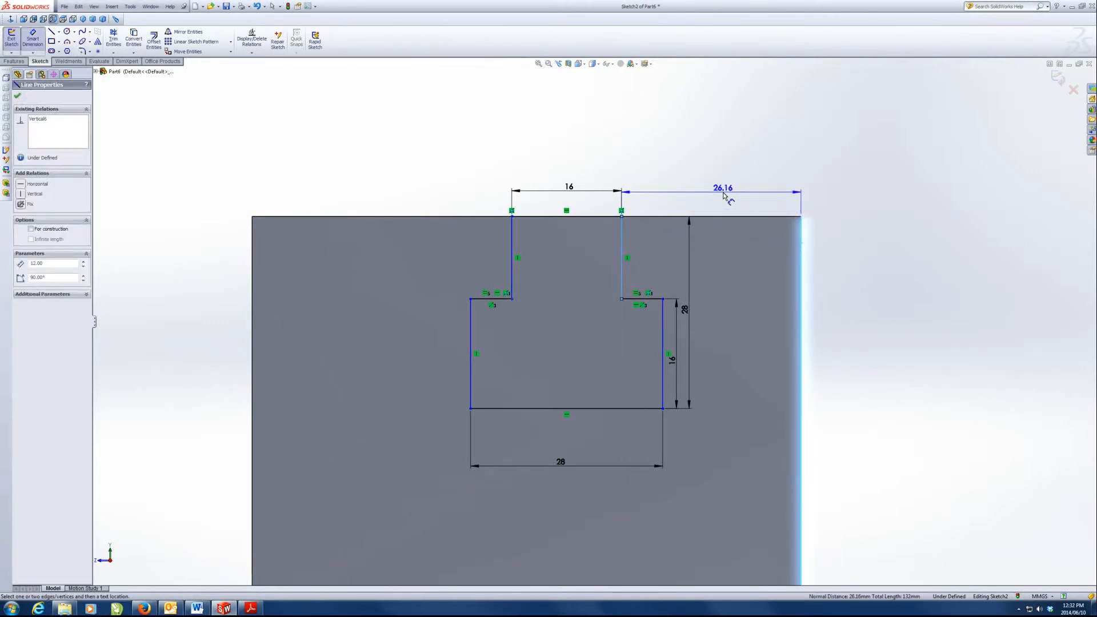
{"action": "left_click", "coordinate": [723, 187]}
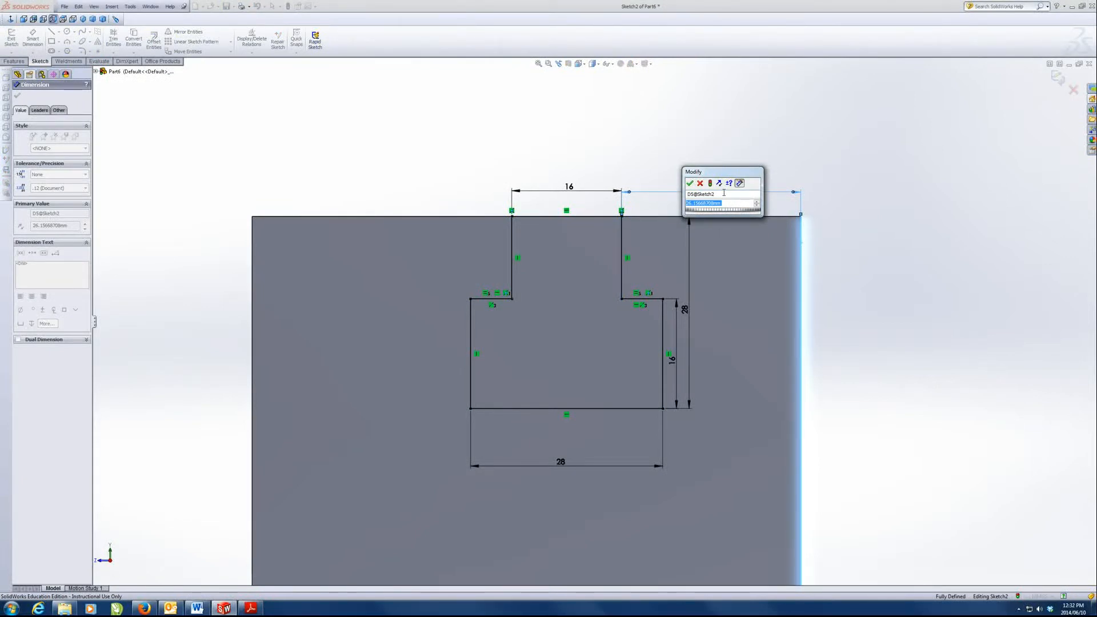
{"action": "left_click", "coordinate": [690, 184]}
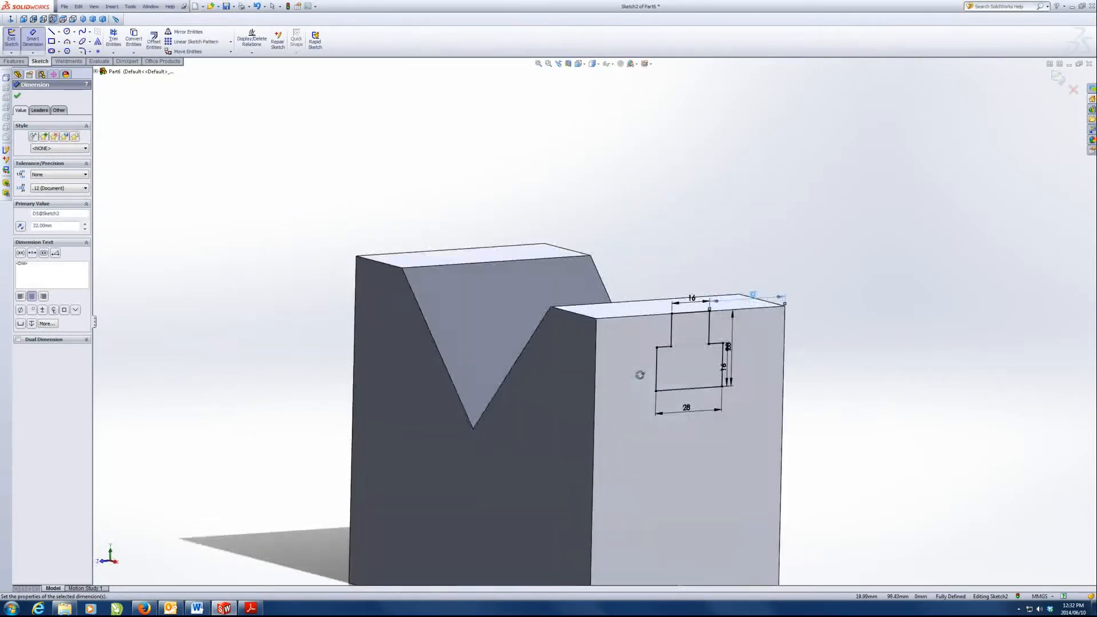
{"action": "left_click", "coordinate": [12, 62]}
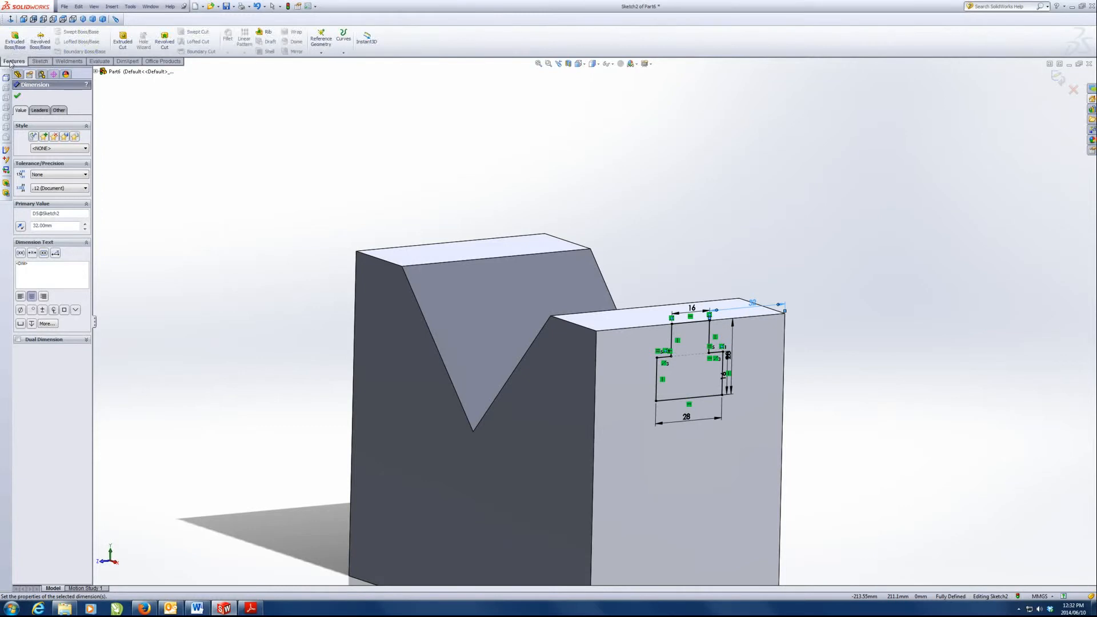
{"action": "left_click", "coordinate": [123, 40]}
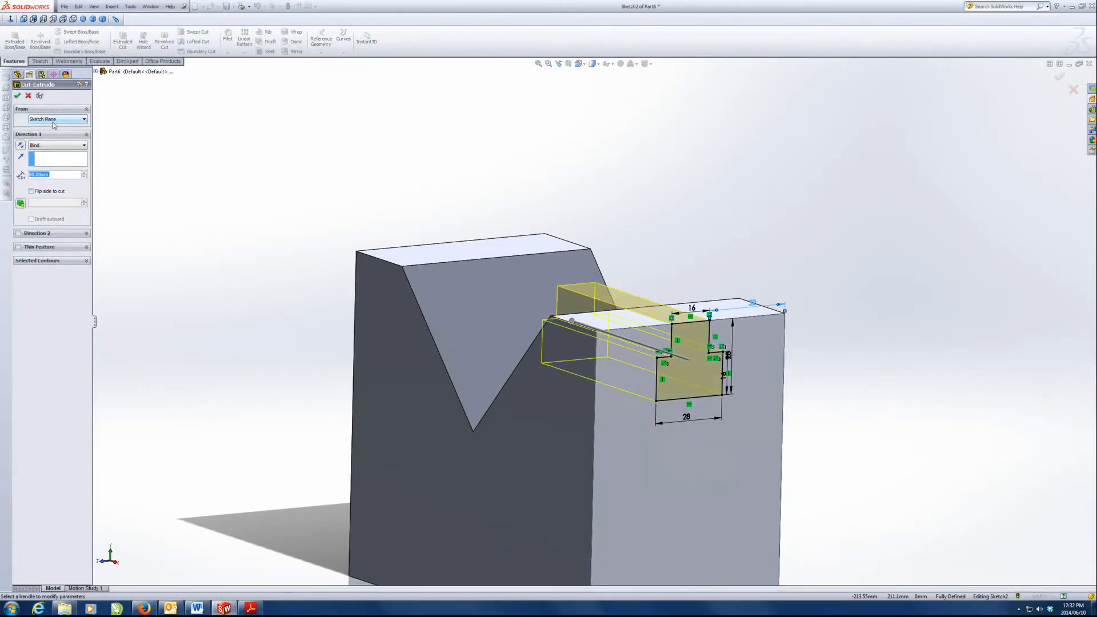
Cut the T-slot Through All and start a new sketch on the front face
{"action": "left_click", "coordinate": [82, 145]}
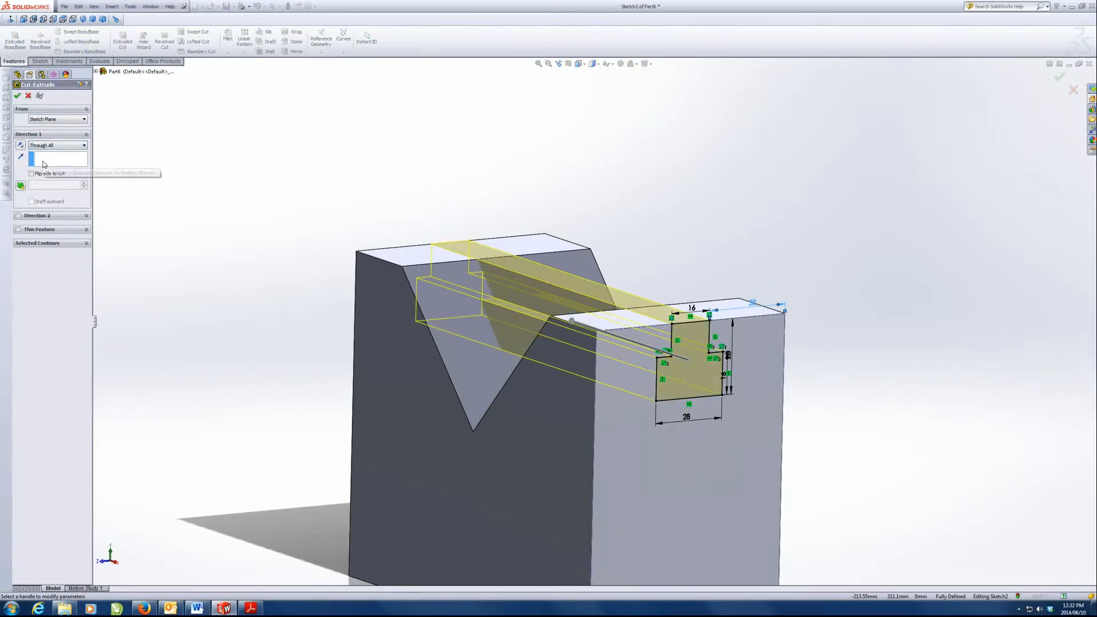
{"action": "left_click", "coordinate": [16, 96]}
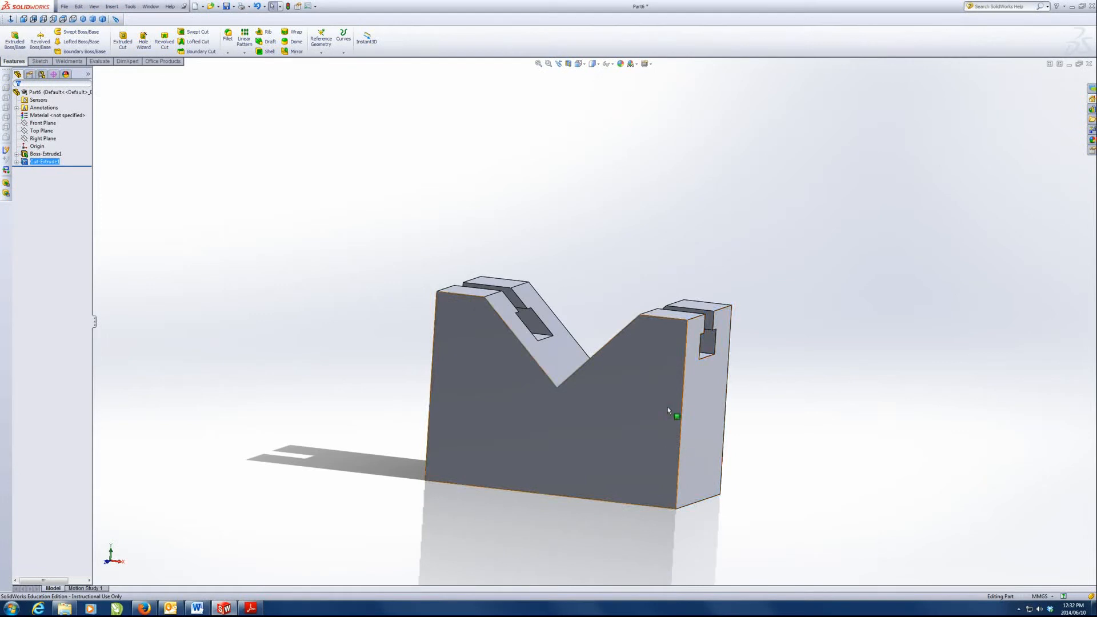
{"action": "left_click", "coordinate": [250, 608]}
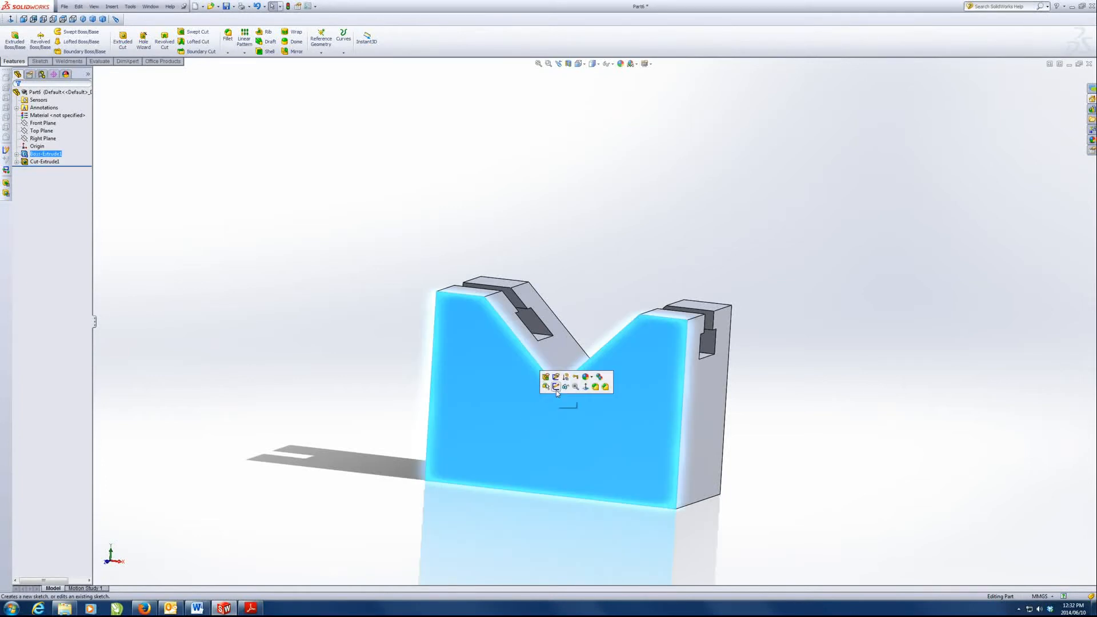
{"action": "left_click", "coordinate": [556, 387]}
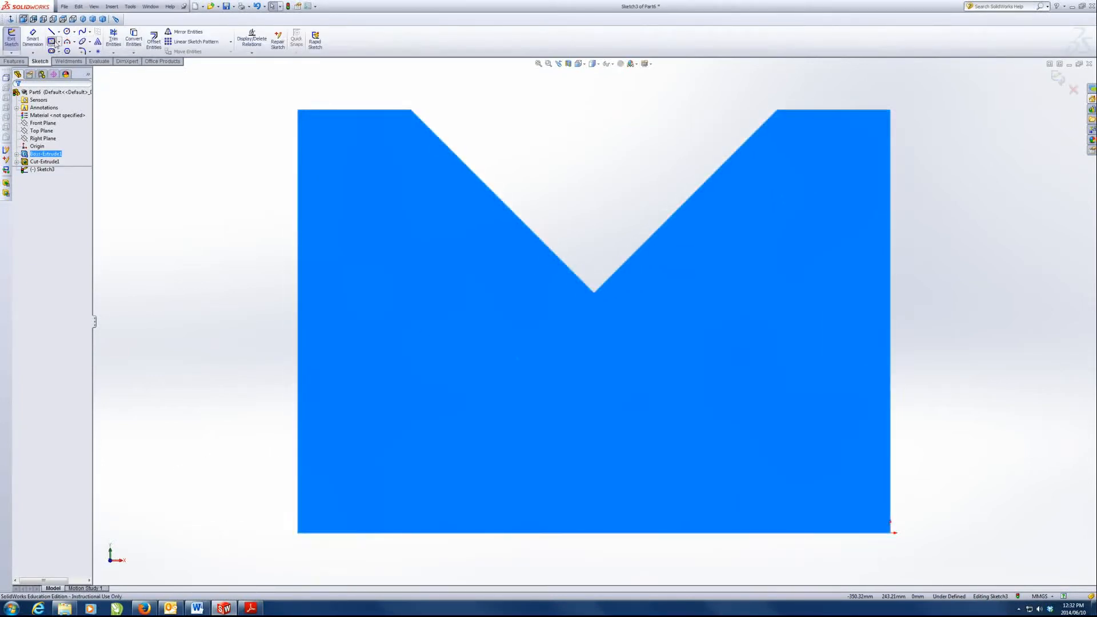
Draw two pocket rectangles and delete the Collinear relation between their top edges
{"action": "left_click", "coordinate": [53, 32]}
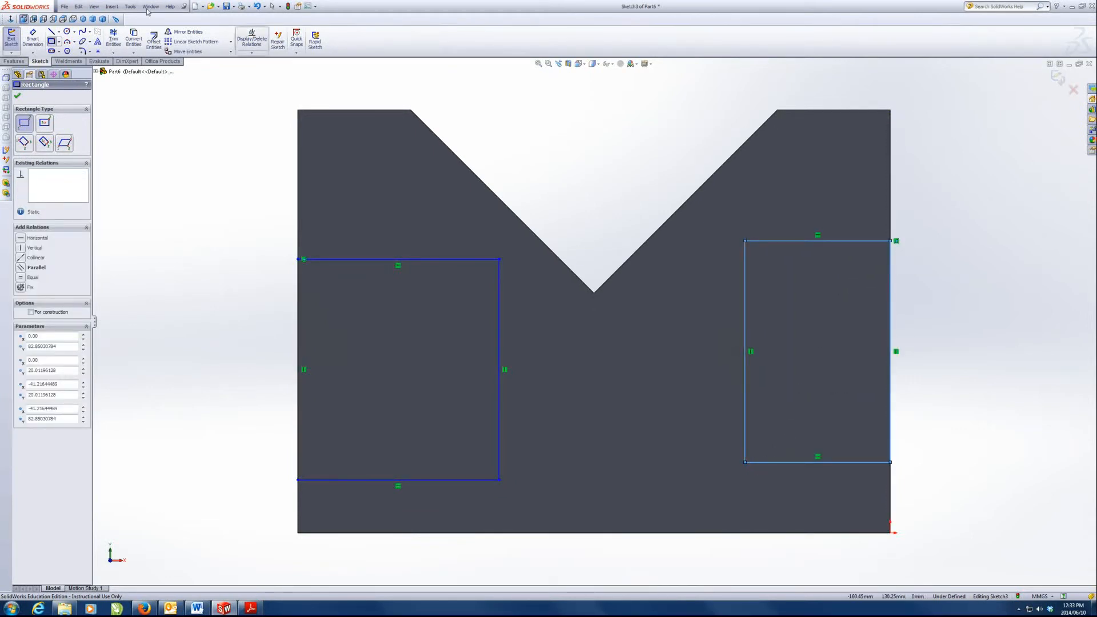
{"action": "left_click", "coordinate": [16, 96]}
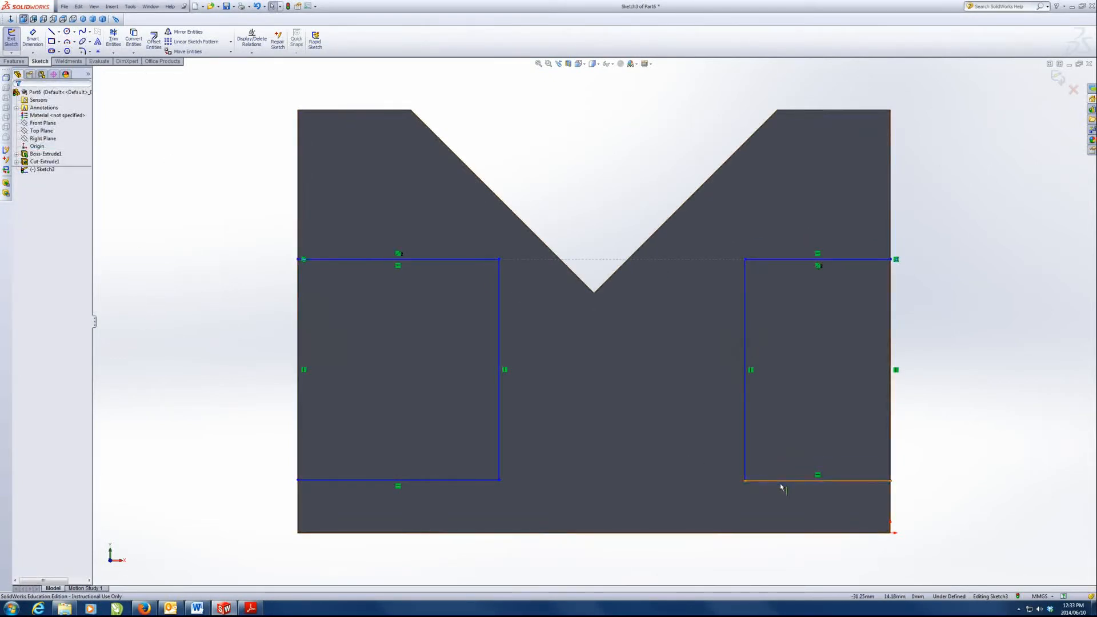
{"action": "left_click", "coordinate": [816, 482]}
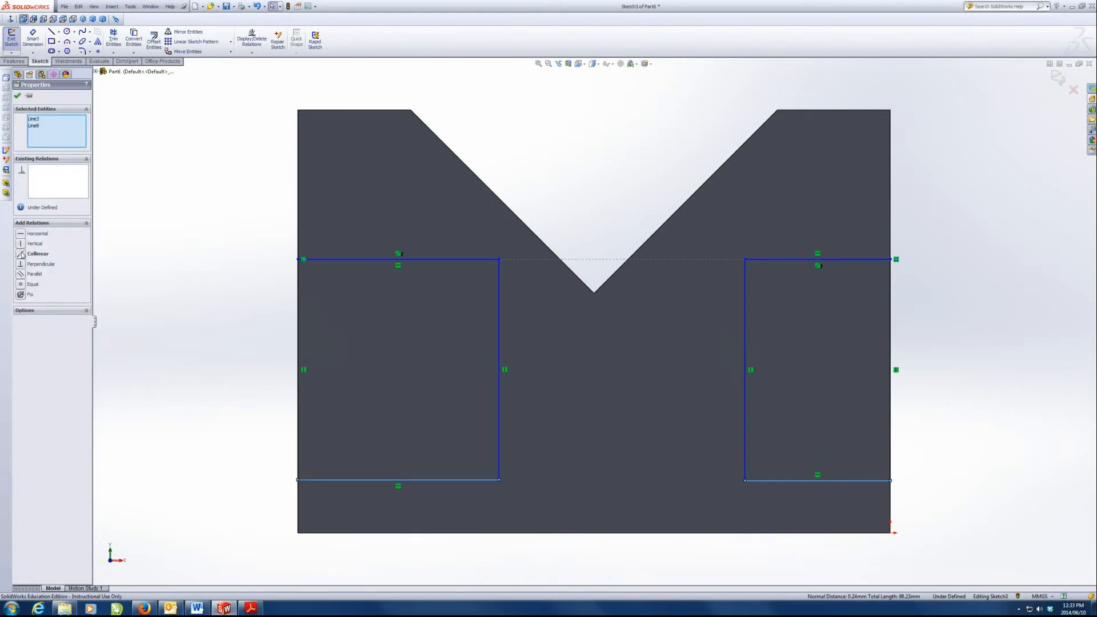
{"action": "left_click", "coordinate": [754, 270]}
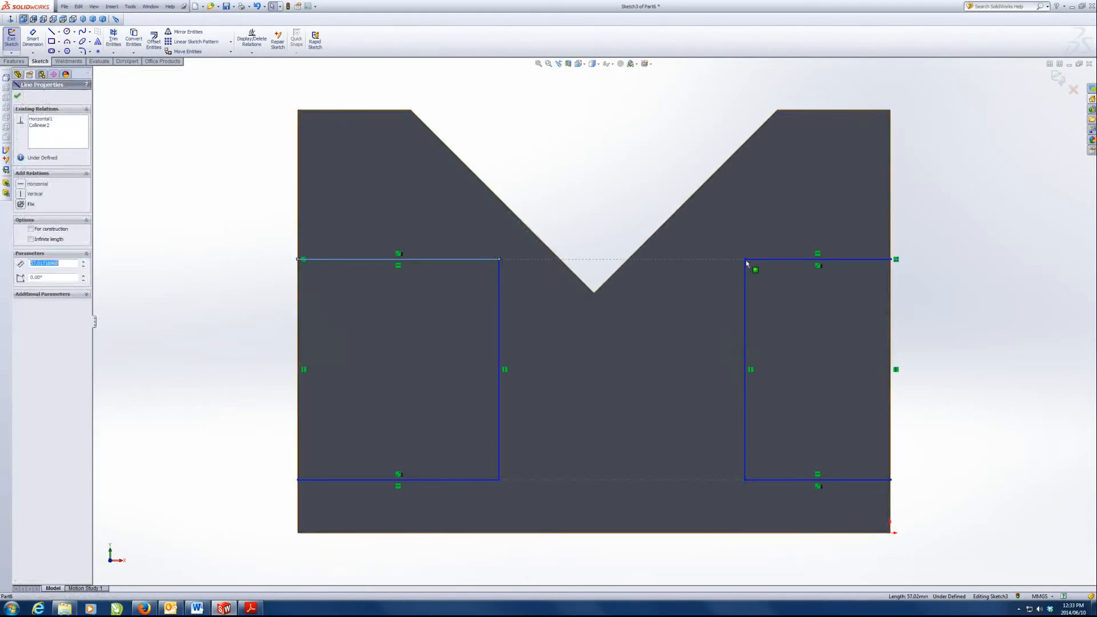
{"action": "left_click", "coordinate": [817, 259]}
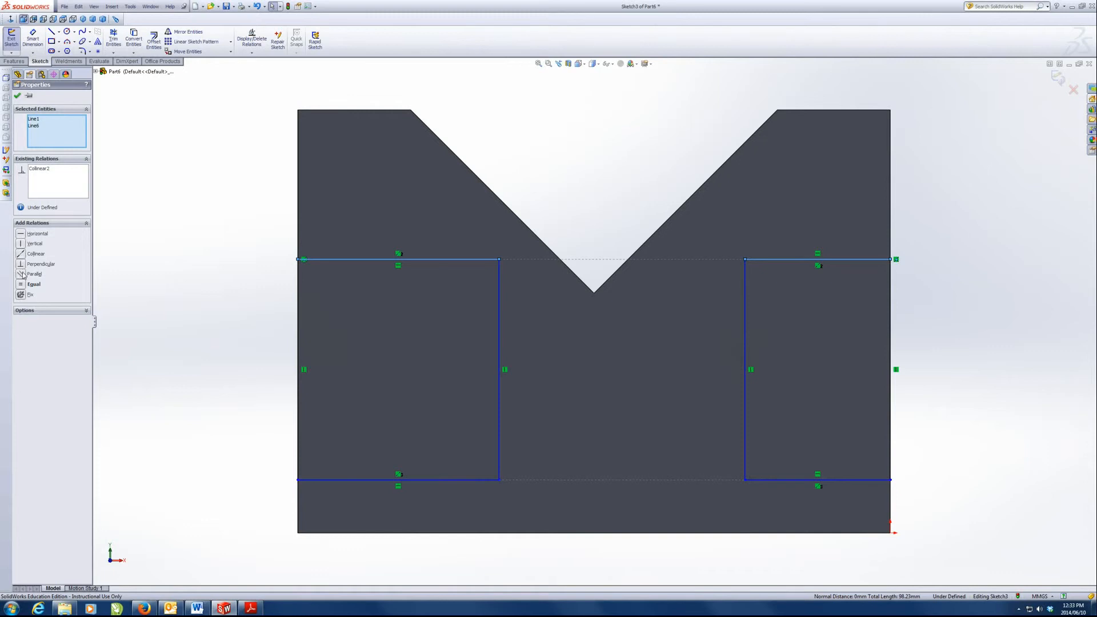
{"action": "left_click", "coordinate": [42, 175]}
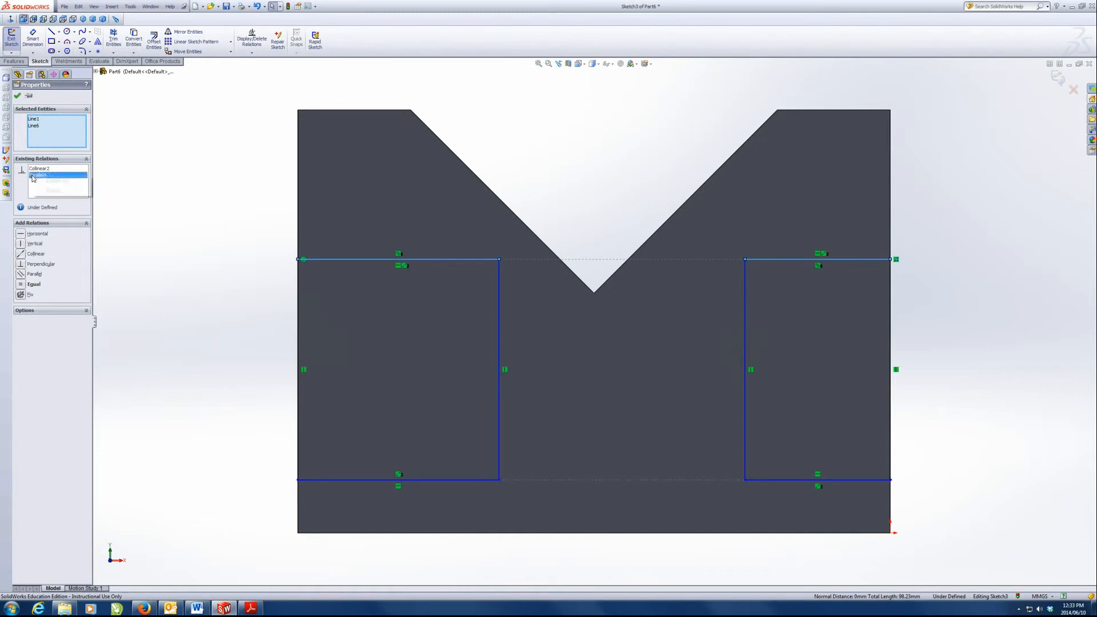
{"action": "left_click", "coordinate": [33, 284]}
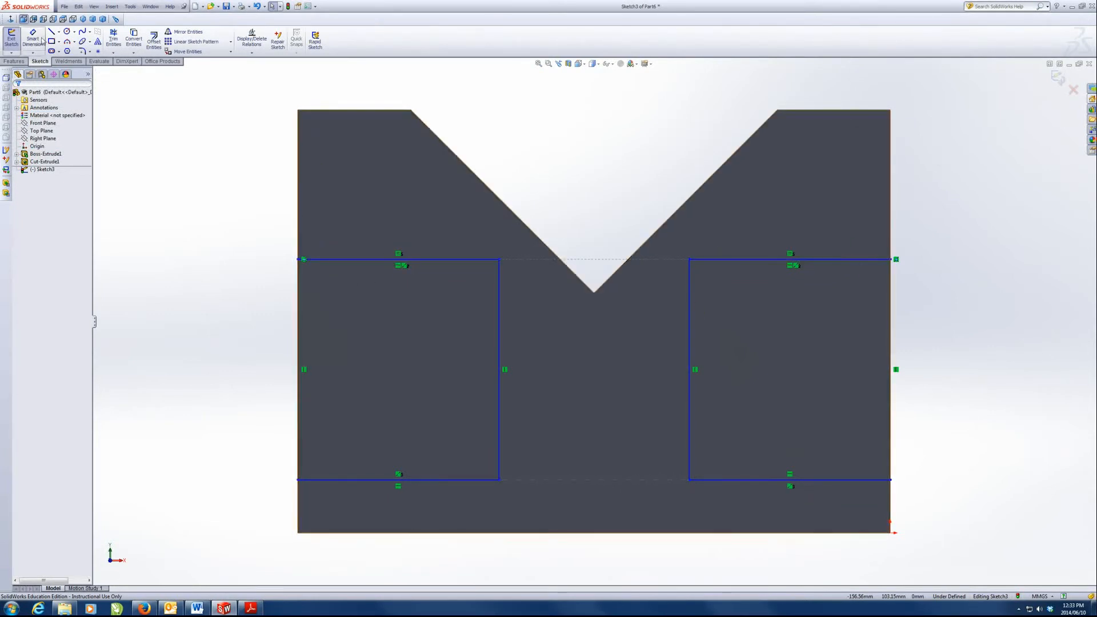
{"action": "left_click", "coordinate": [32, 38]}
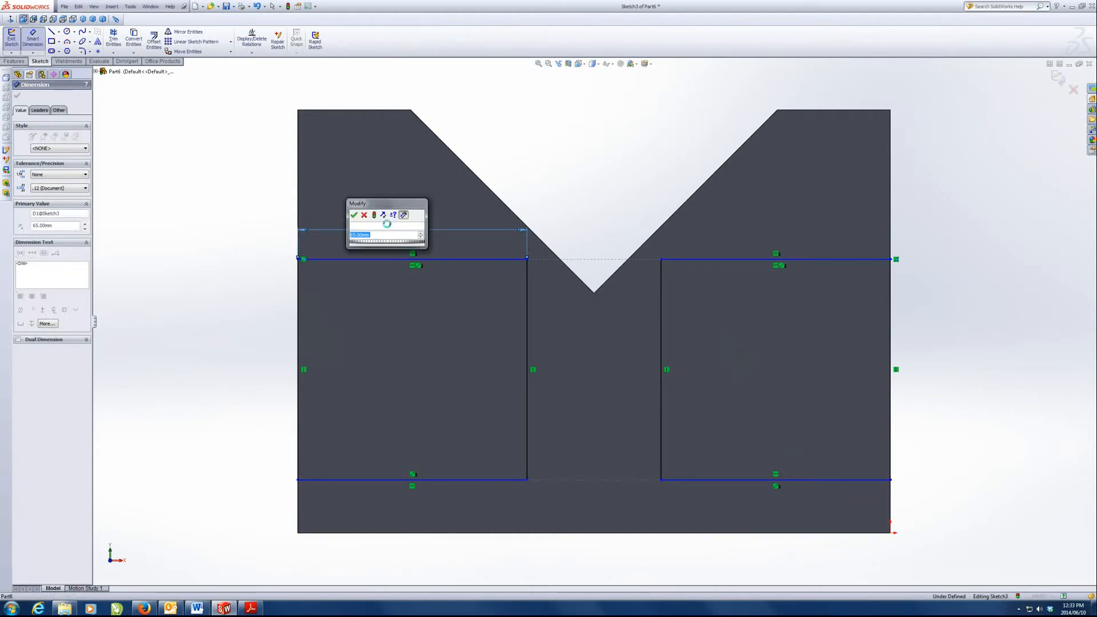
Dimension the left pocket 56 by 56 mm, 20 mm above the bottom edge
{"action": "left_click", "coordinate": [353, 215]}
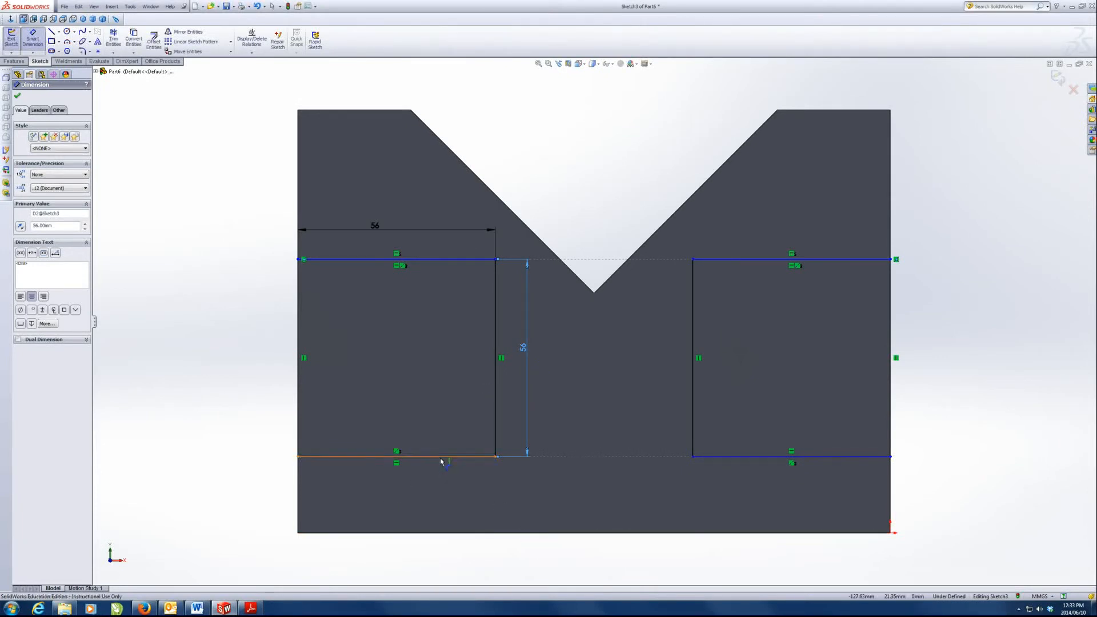
{"action": "left_click", "coordinate": [18, 96]}
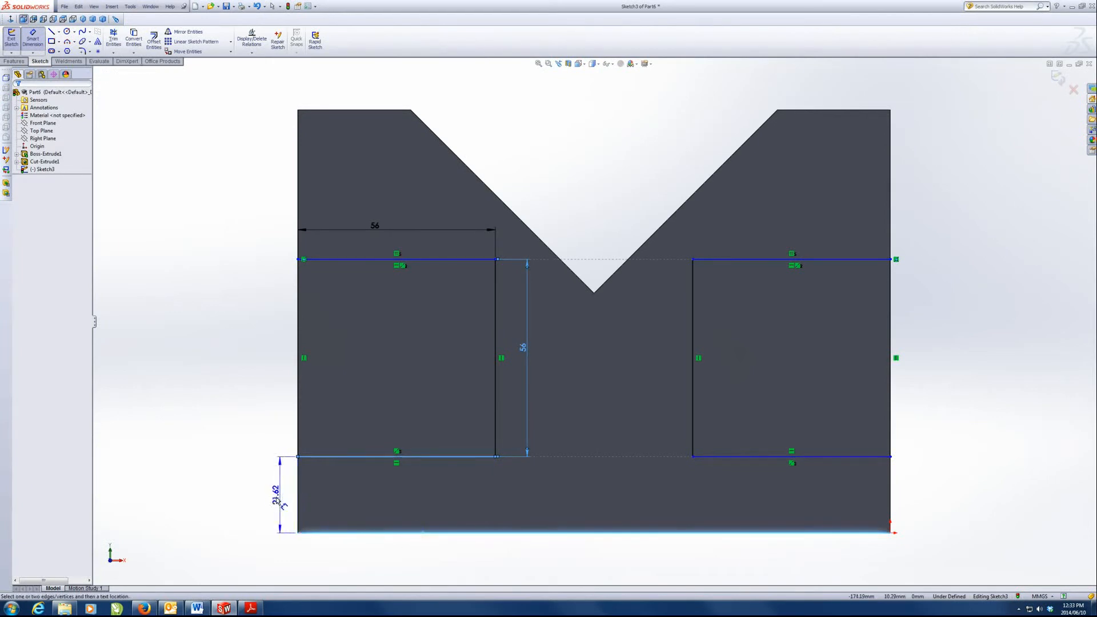
{"action": "left_click", "coordinate": [273, 490]}
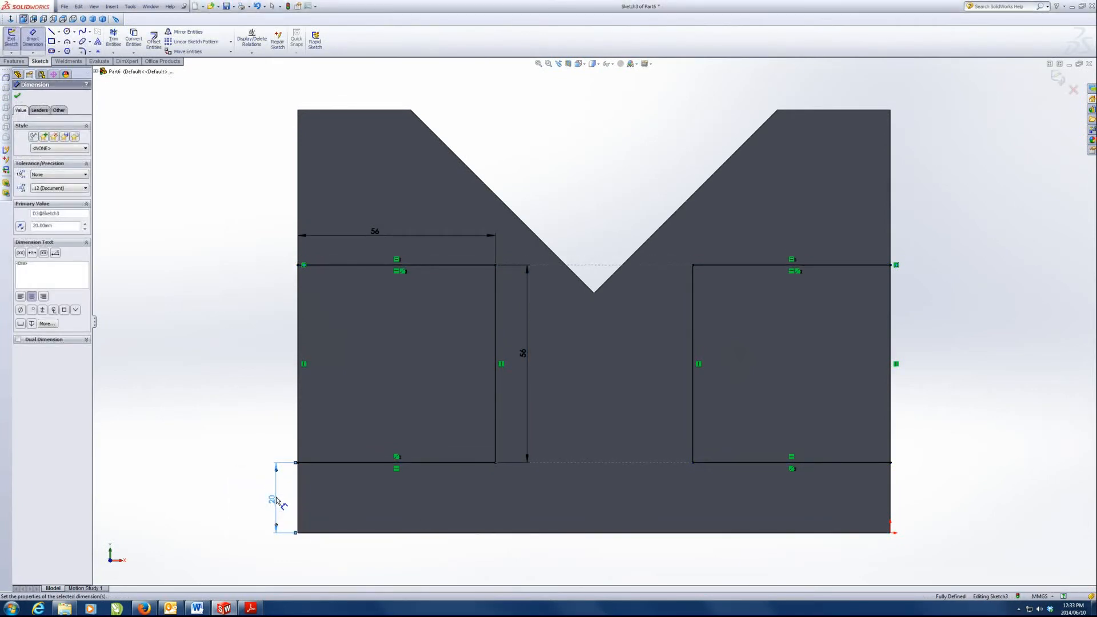
{"action": "mouse_move", "coordinate": [847, 255]}
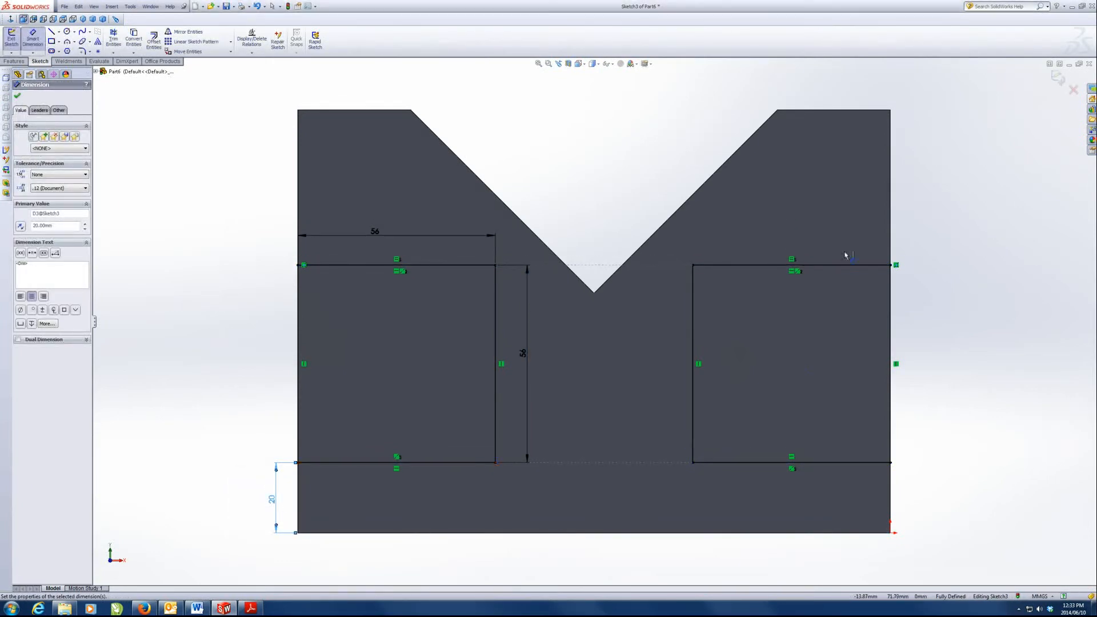
{"action": "mouse_move", "coordinate": [314, 226]}
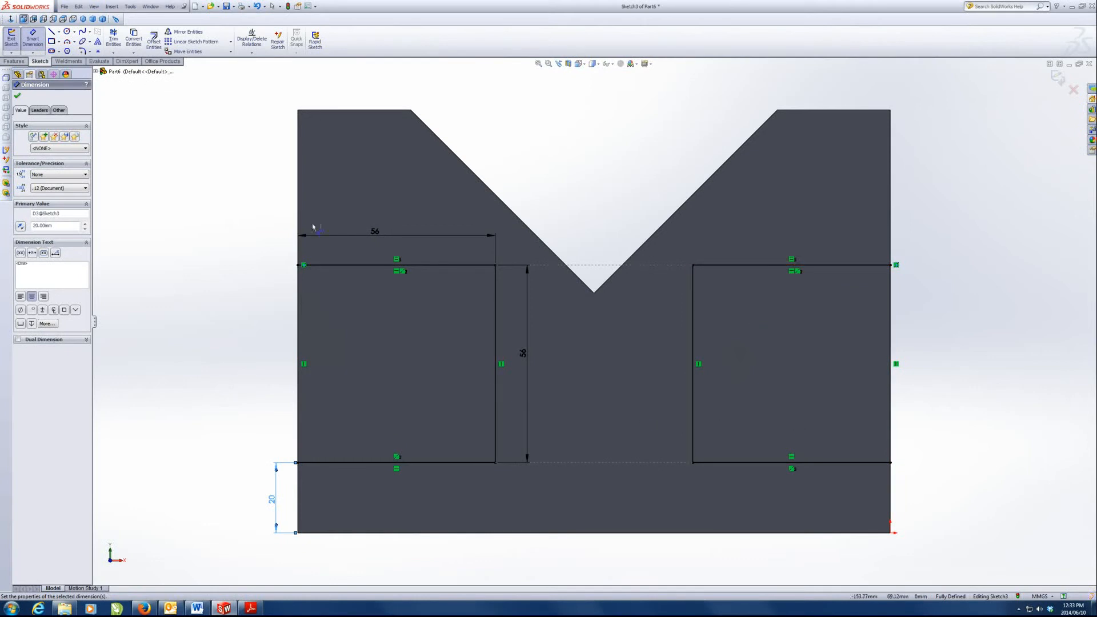
{"action": "left_click", "coordinate": [495, 315]}
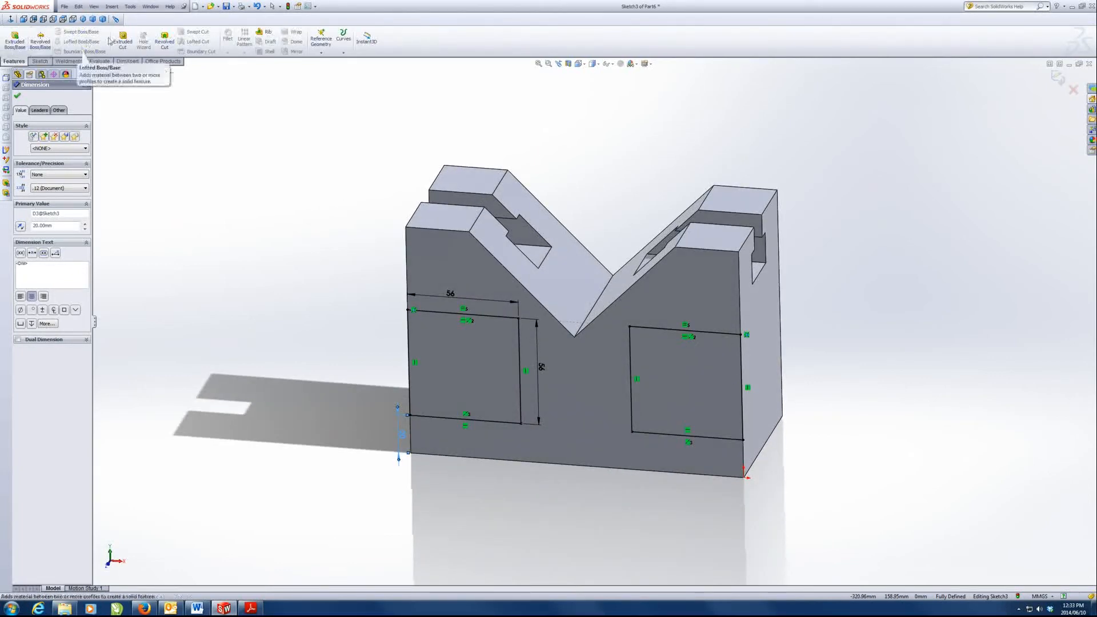
Extrude-cut both square pockets and start a new sketch on the pocket face
{"action": "left_click", "coordinate": [122, 40]}
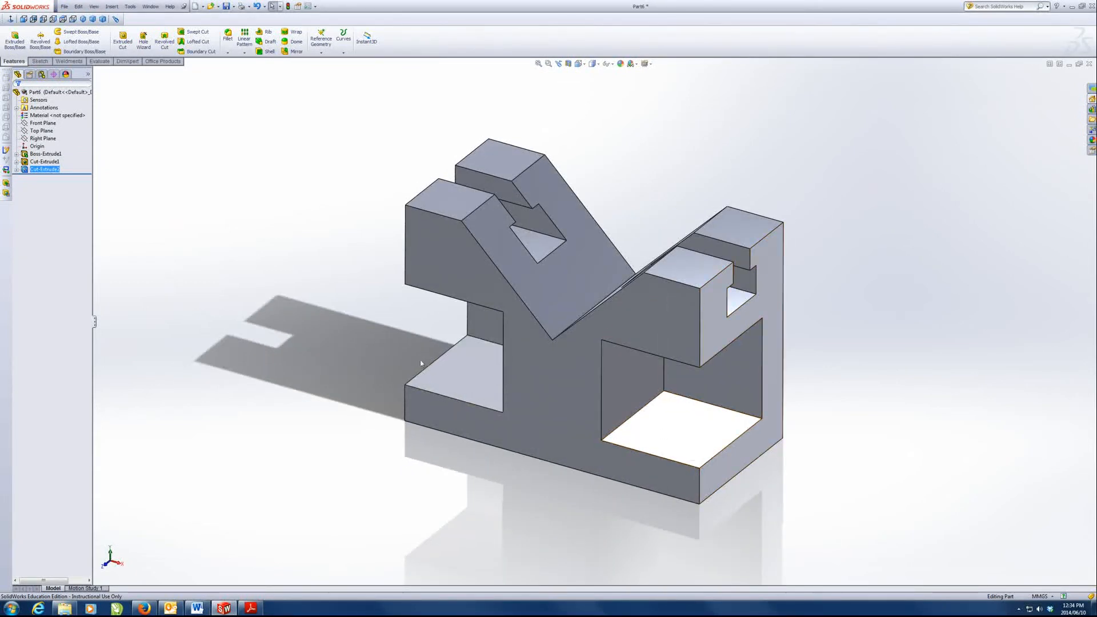
{"action": "mouse_move", "coordinate": [619, 493]}
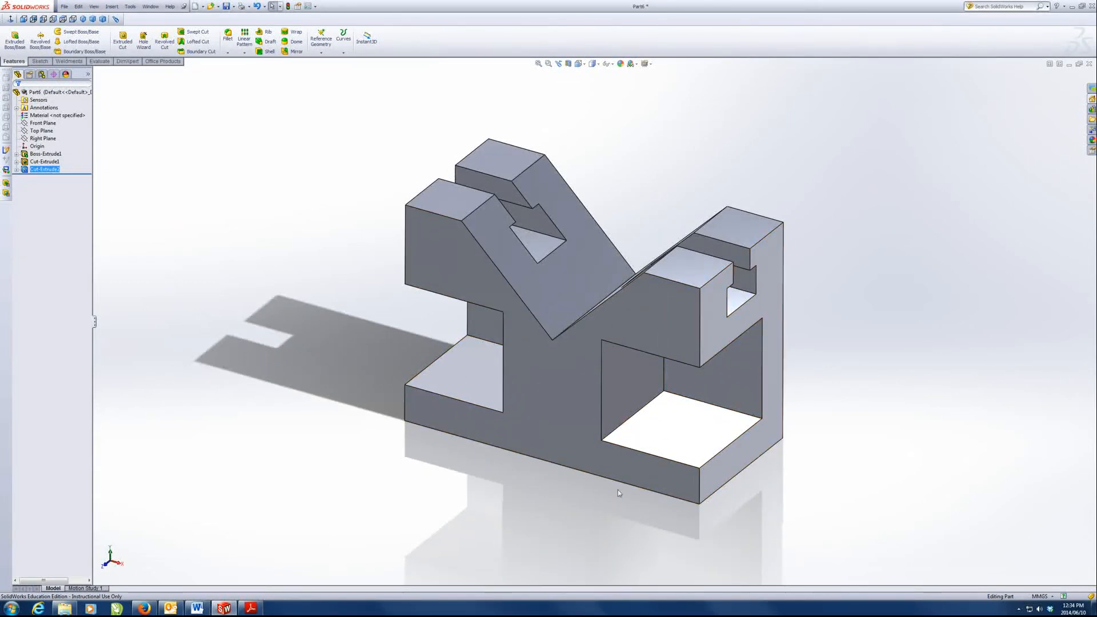
{"action": "left_click", "coordinate": [672, 420]}
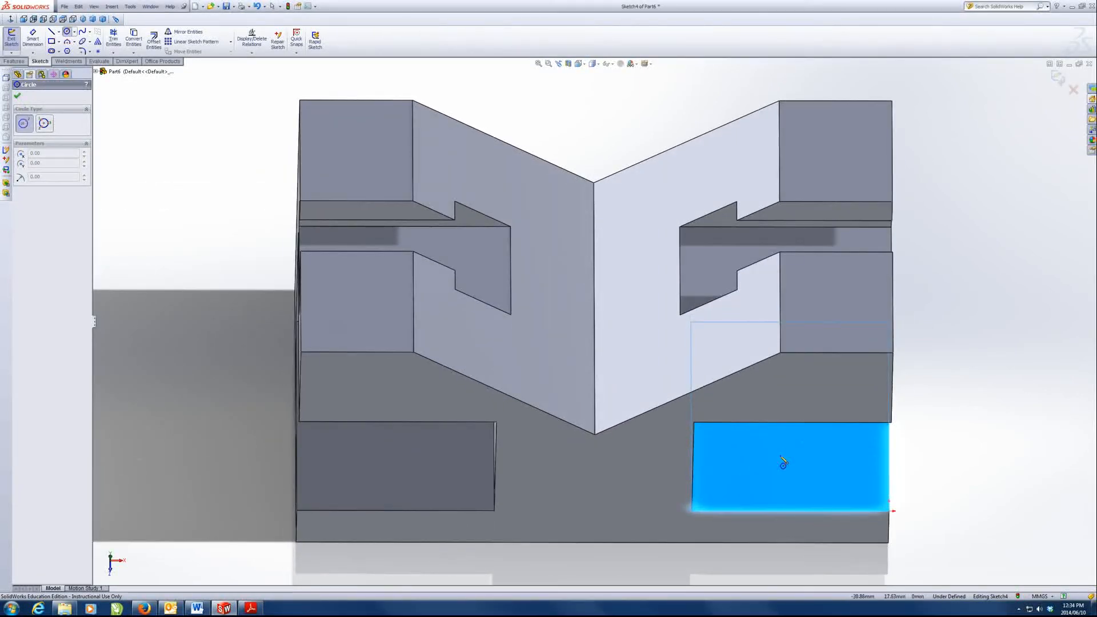
Draw a circle in the right pocket and another in the left pocket
{"action": "left_click", "coordinate": [784, 462]}
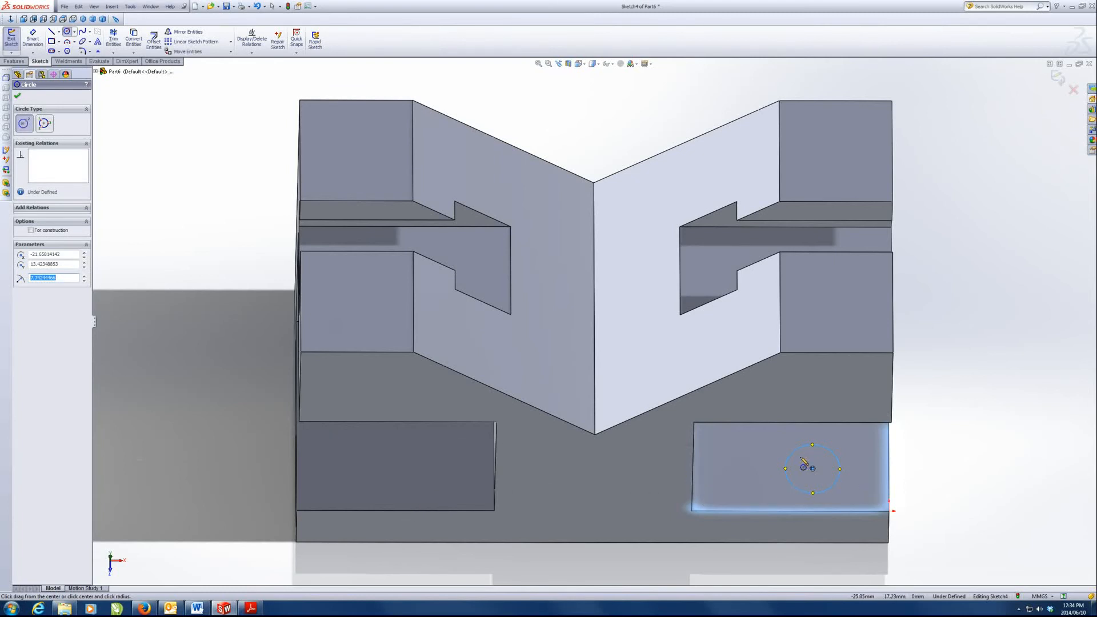
{"action": "mouse_move", "coordinate": [357, 484]}
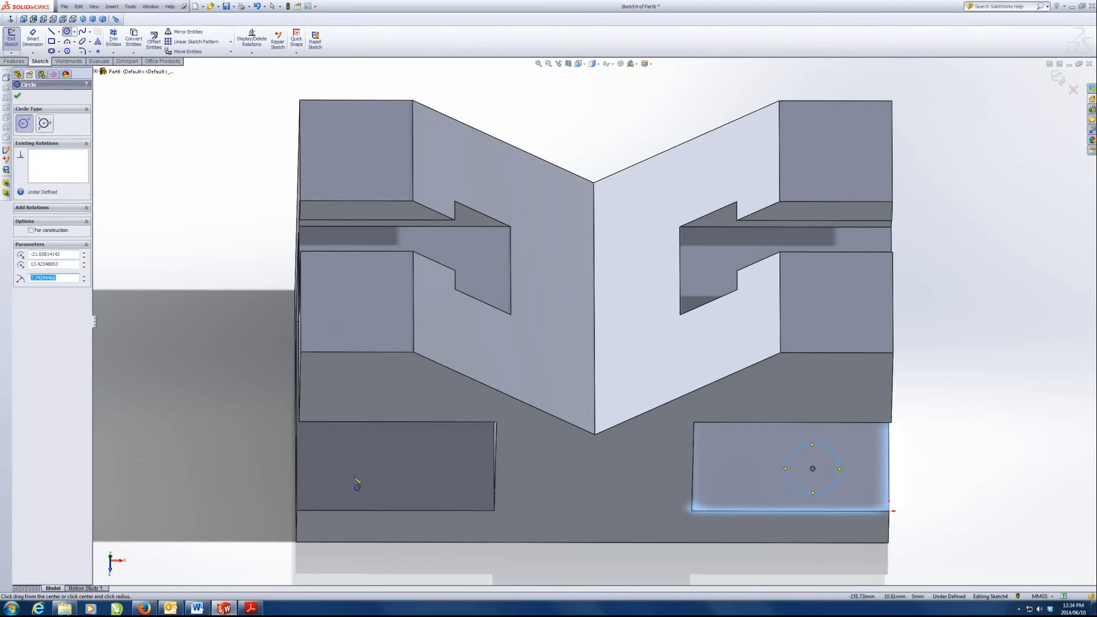
{"action": "left_click", "coordinate": [343, 477]}
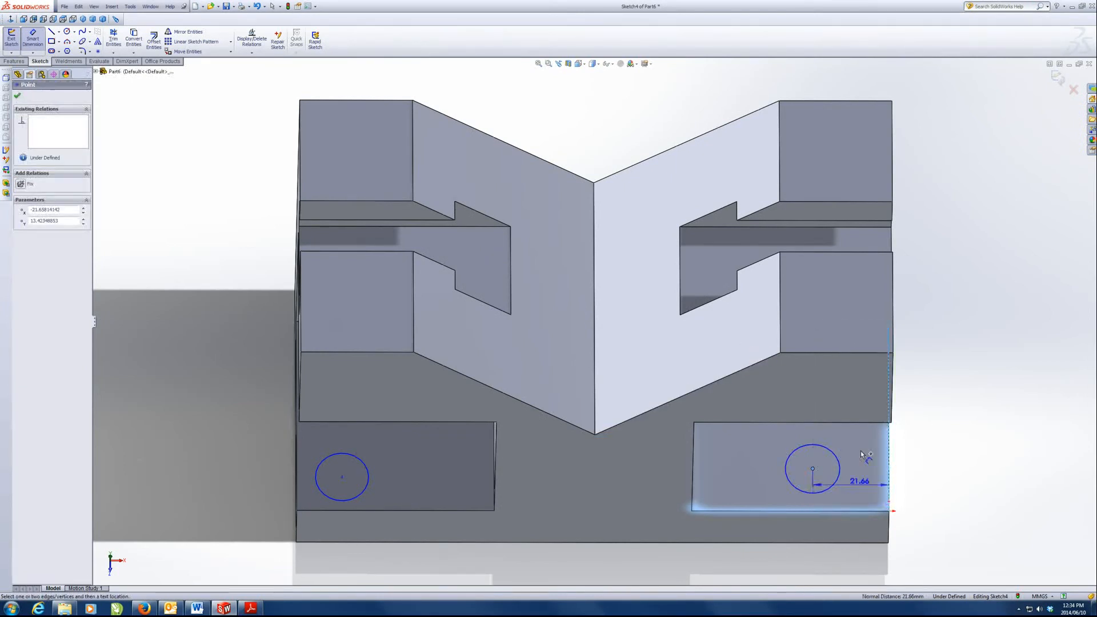
Dimension both hole circles 20 mm from their pocket edges with 18 mm diameters
{"action": "left_click", "coordinate": [864, 453]}
{"action": "type", "text": "20"}
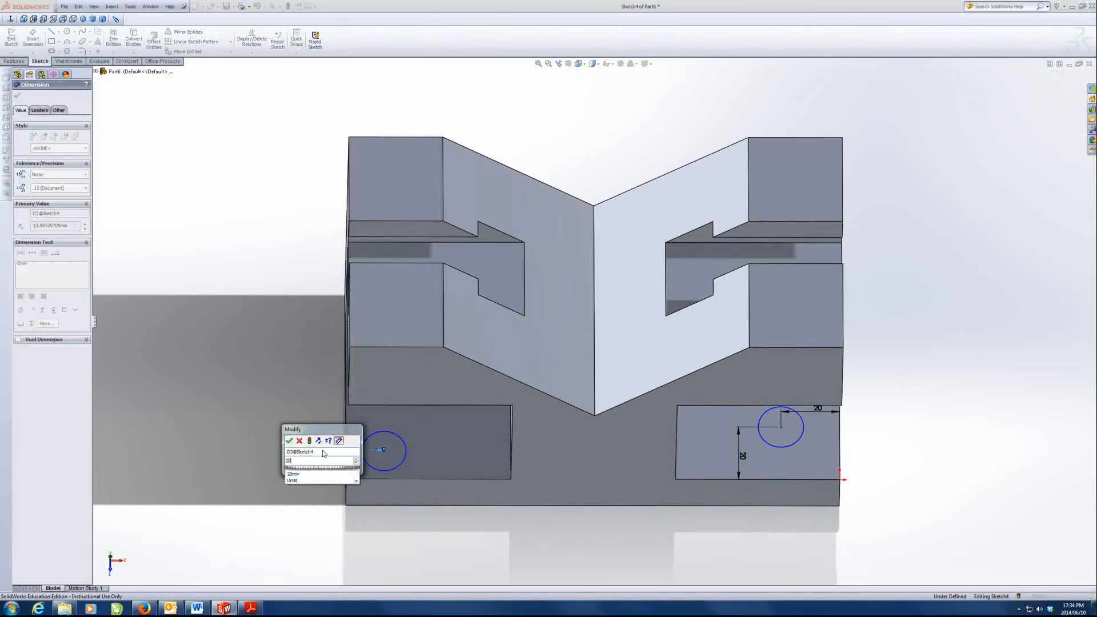
{"action": "left_click", "coordinate": [289, 441]}
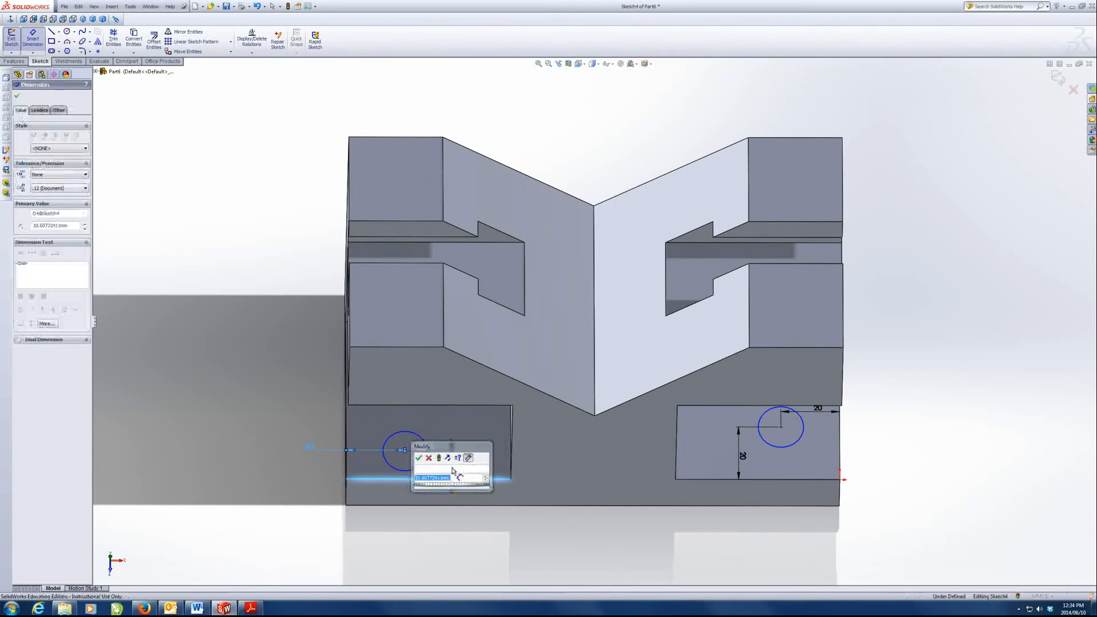
{"action": "left_click", "coordinate": [419, 459]}
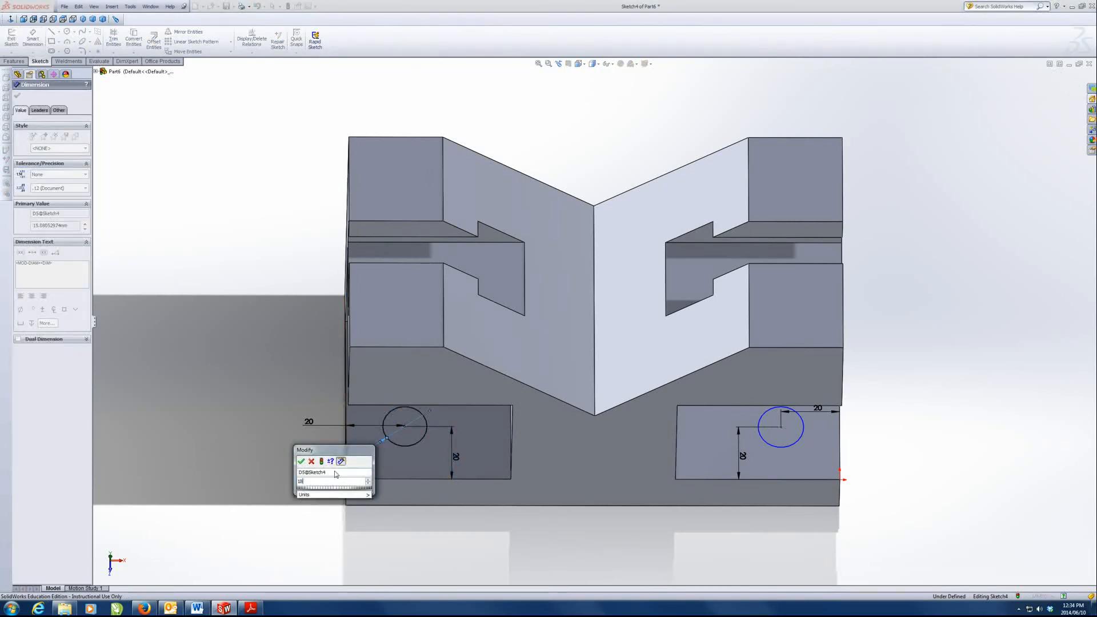
{"action": "left_click", "coordinate": [302, 461]}
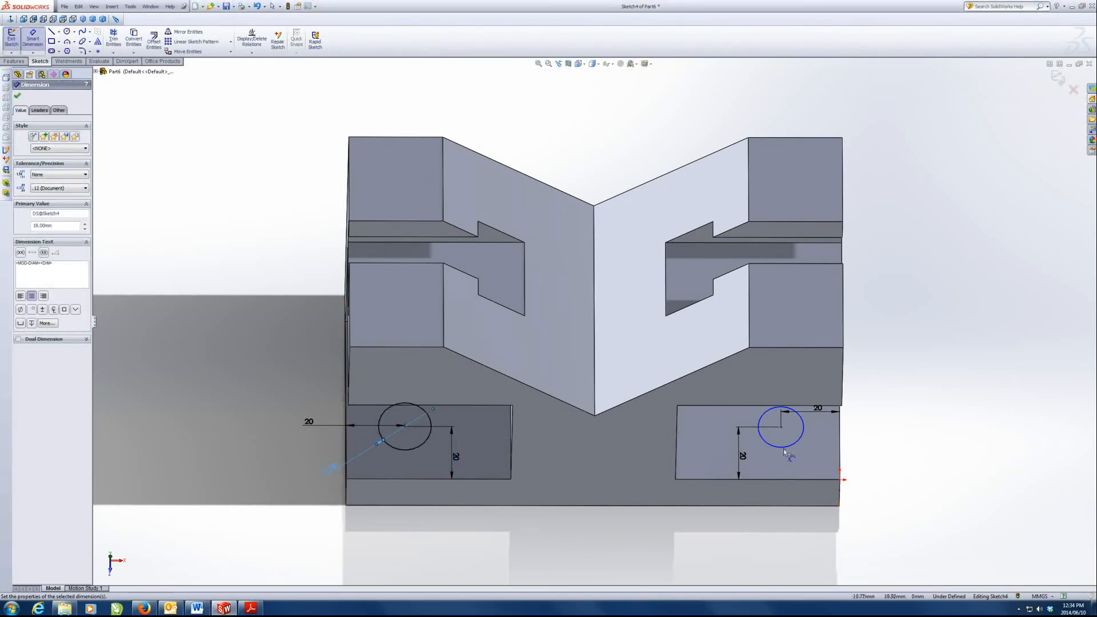
{"action": "left_click", "coordinate": [781, 427]}
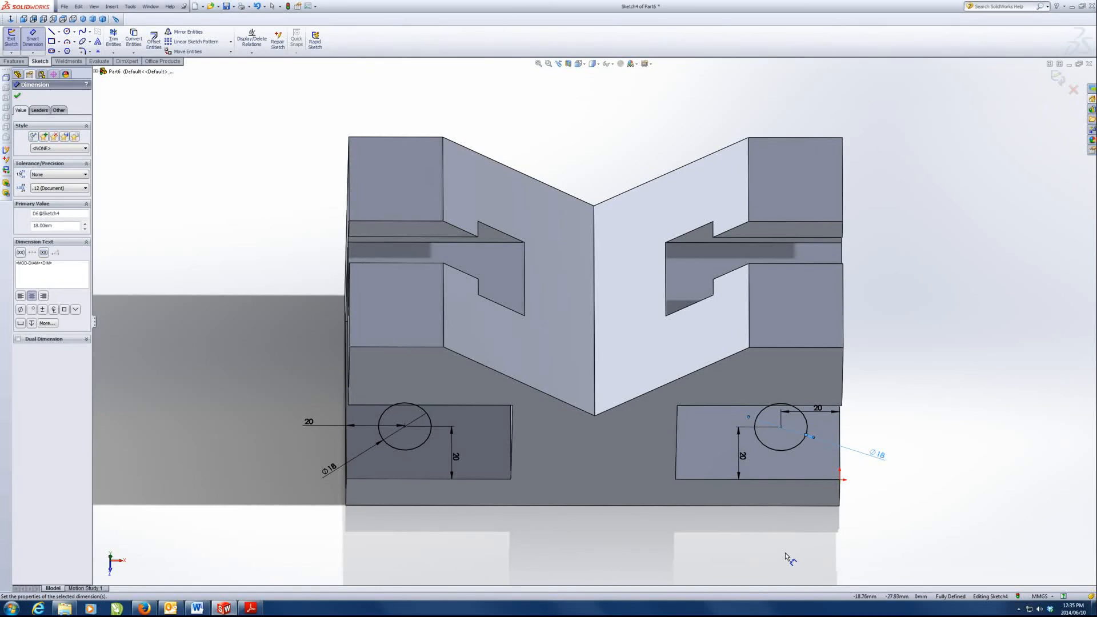
{"action": "mouse_move", "coordinate": [371, 530]}
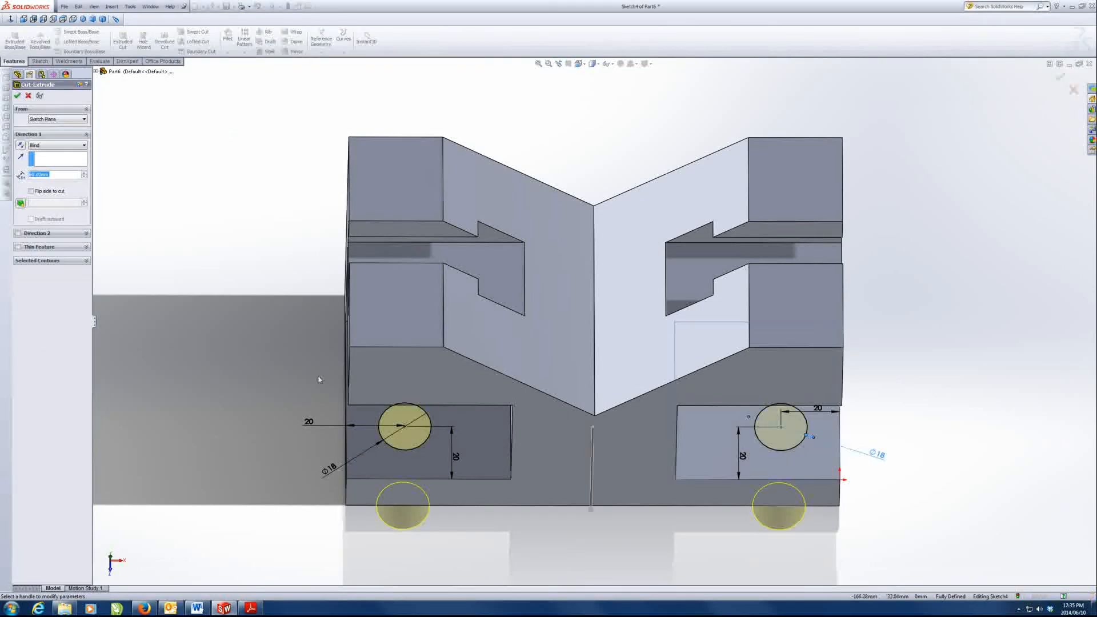
Extrude-cut both 18 mm circles with end condition Through All
{"action": "left_click", "coordinate": [56, 144]}
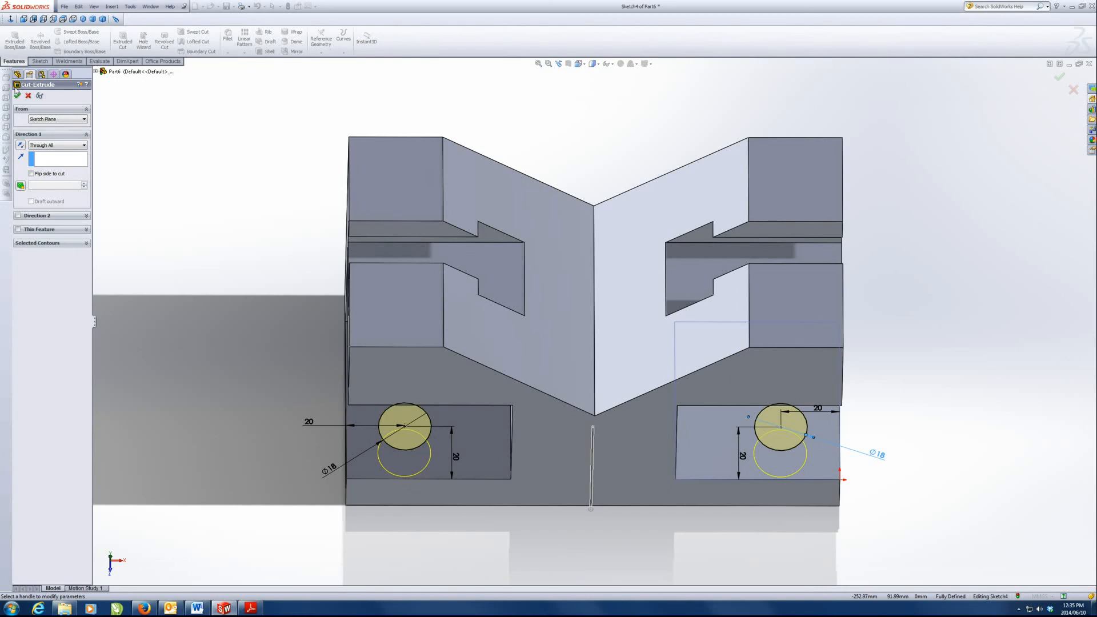
{"action": "left_click", "coordinate": [16, 96]}
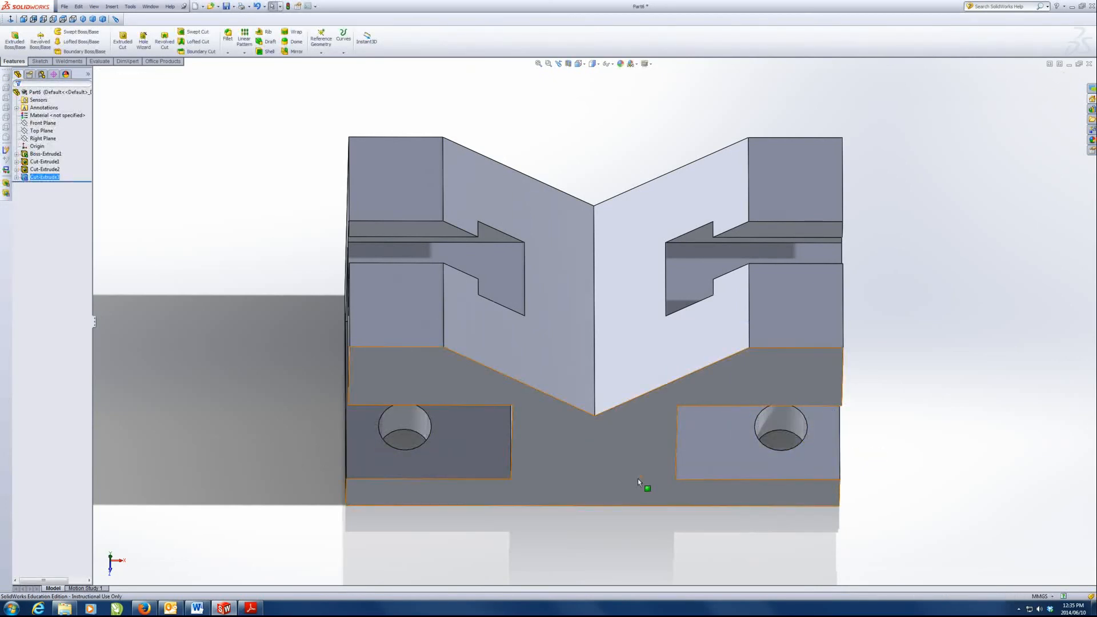